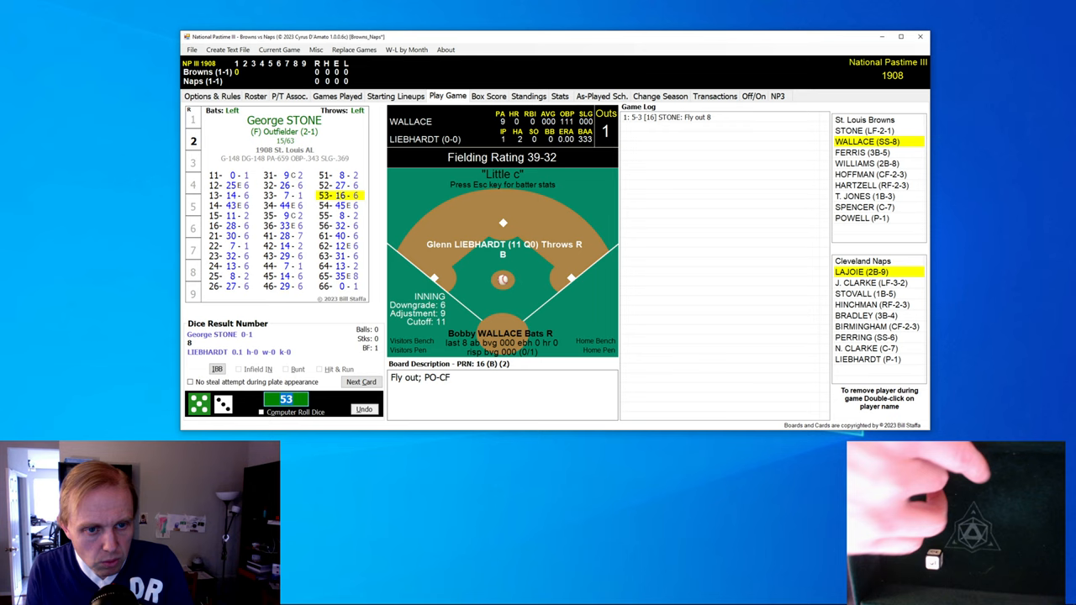
Step: Advance through Stone, Wallace and Ferris, all flying out in a scoreless top of the 1st
{"action": "left_click", "coordinate": [361, 381]}
{"action": "type", "text": "61"}
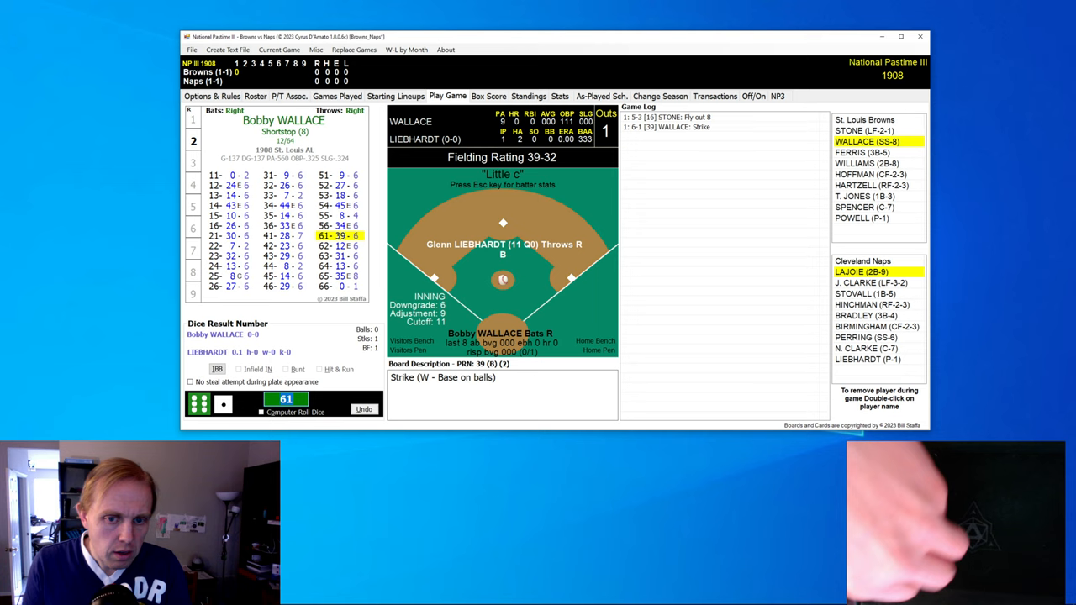
{"action": "left_click", "coordinate": [286, 398]}
{"action": "type", "text": "63"}
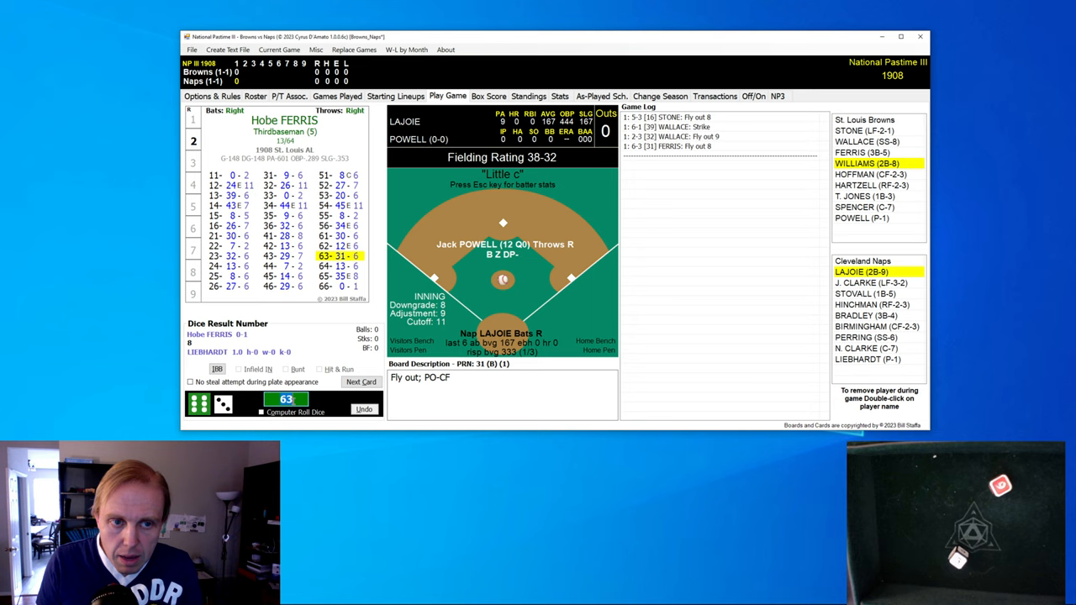
{"action": "left_click", "coordinate": [360, 382]}
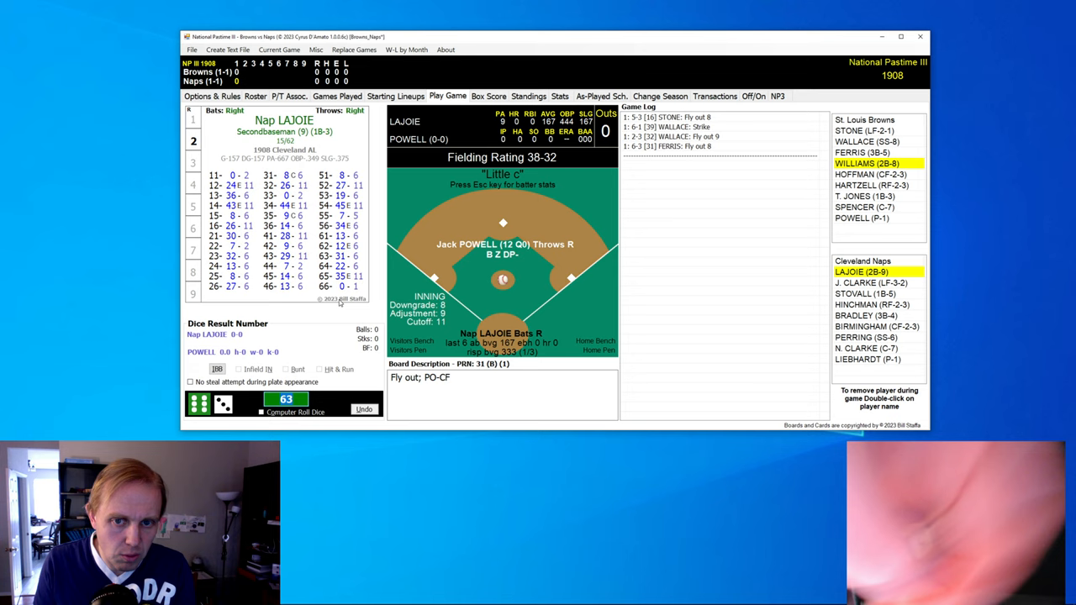
Step: Resolve the Naps' 1st: Lajoie singles and scores on J. Clarke's single for a 1-0 lead
{"action": "left_click", "coordinate": [286, 399]}
{"action": "type", "text": "16"}
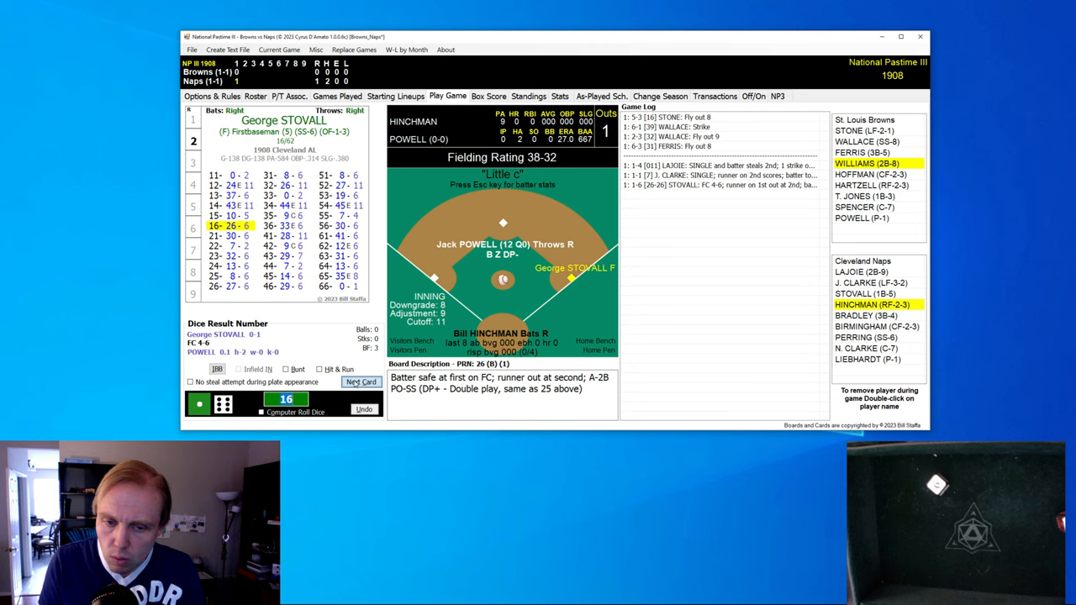
{"action": "left_click", "coordinate": [362, 381]}
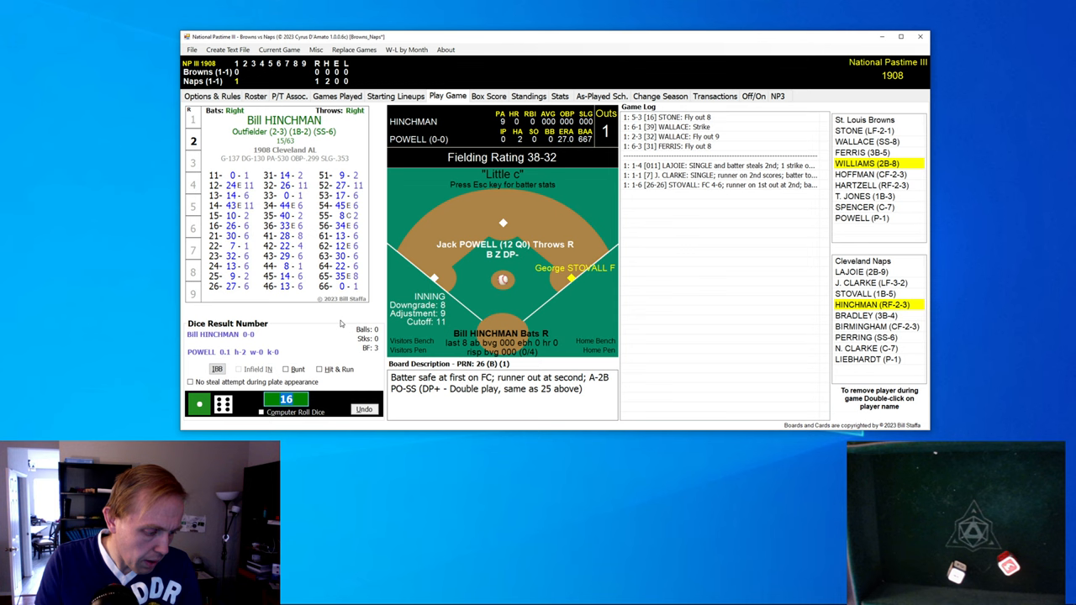
{"action": "left_click", "coordinate": [200, 403]}
{"action": "type", "text": "46"}
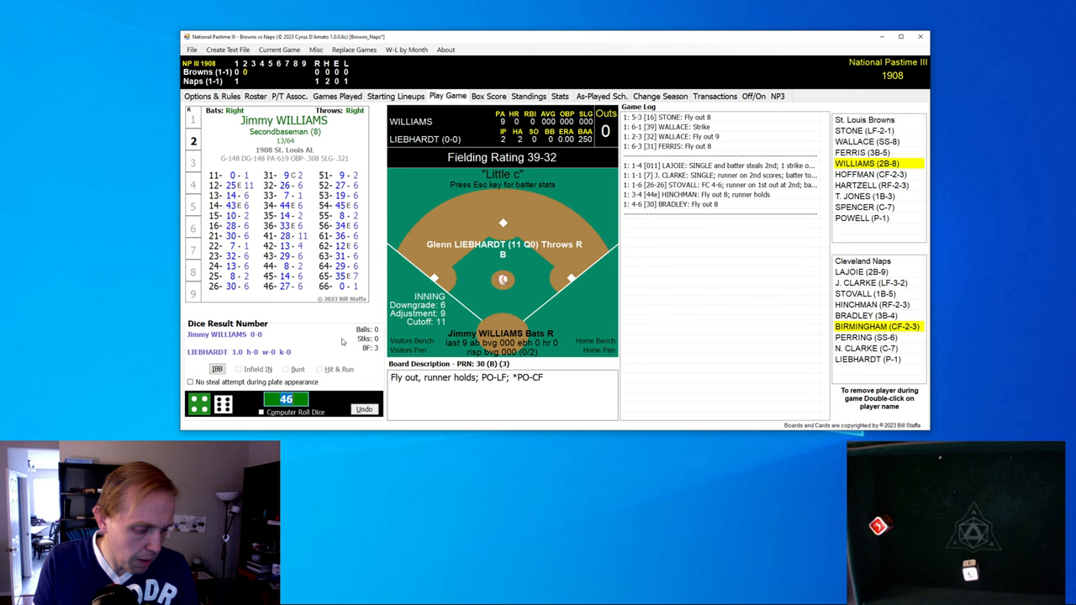
Step: Play Williams through Spencer in a scoreless top of the 2nd, Browns leaving two on
{"action": "left_click", "coordinate": [286, 398]}
{"action": "type", "text": "33"}
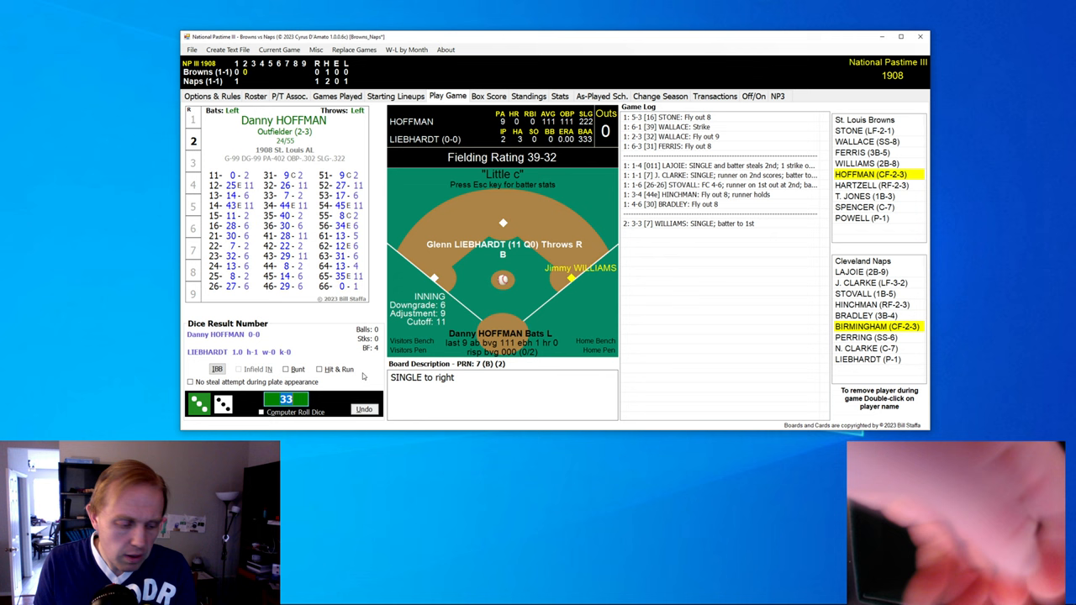
{"action": "left_click", "coordinate": [295, 412]}
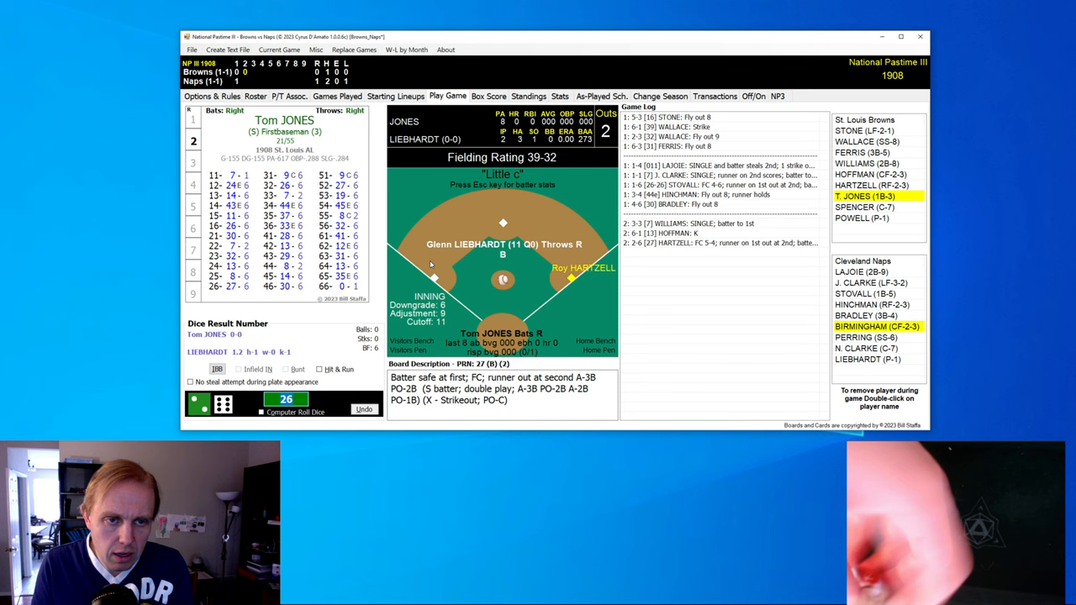
{"action": "left_click", "coordinate": [361, 382]}
{"action": "type", "text": "53"}
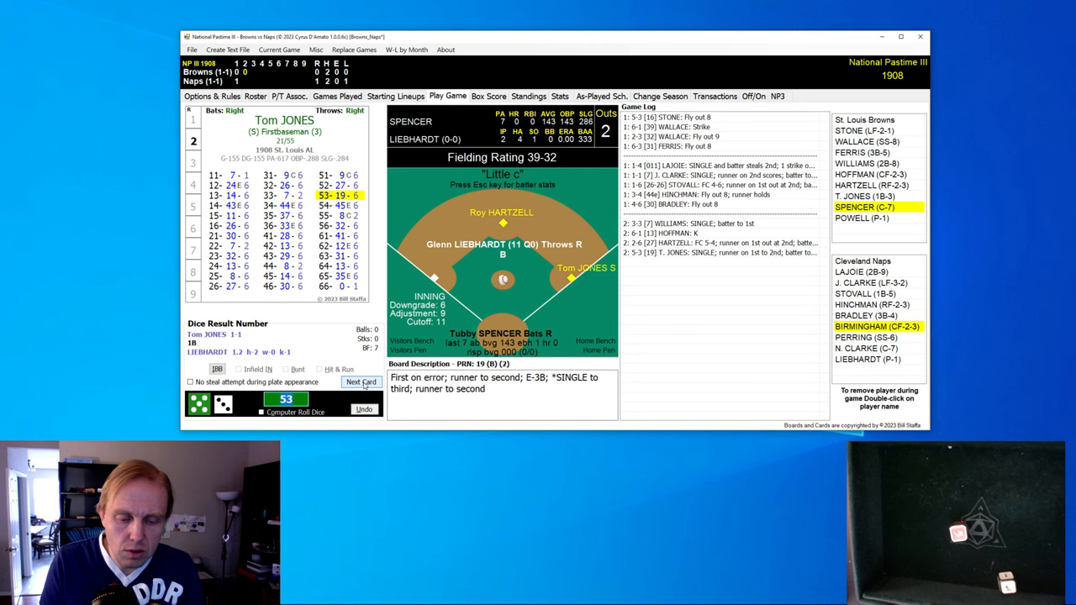
{"action": "left_click", "coordinate": [360, 381]}
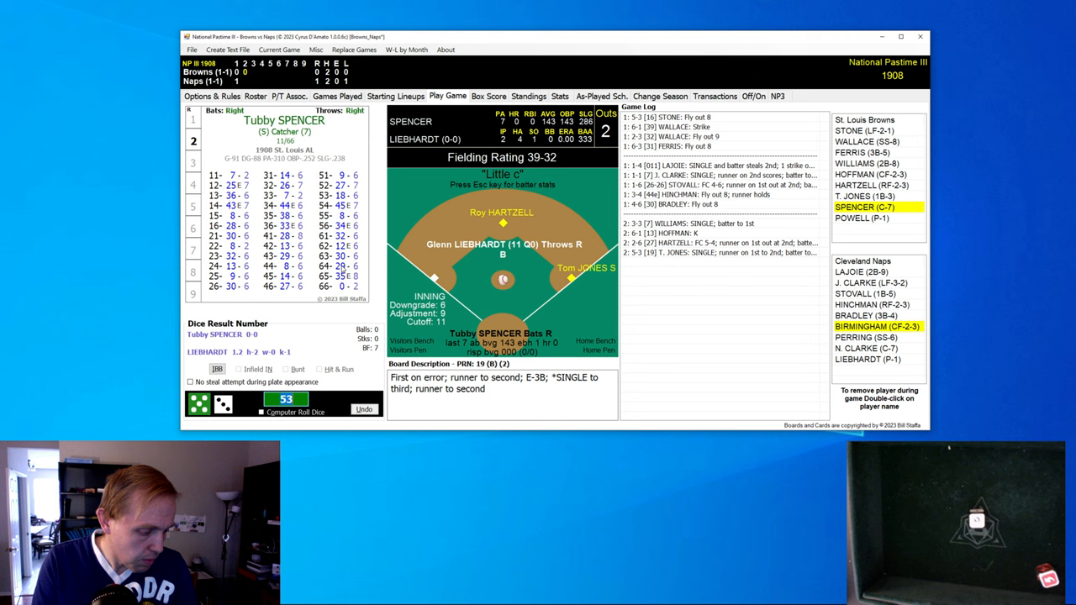
{"action": "left_click", "coordinate": [295, 411]}
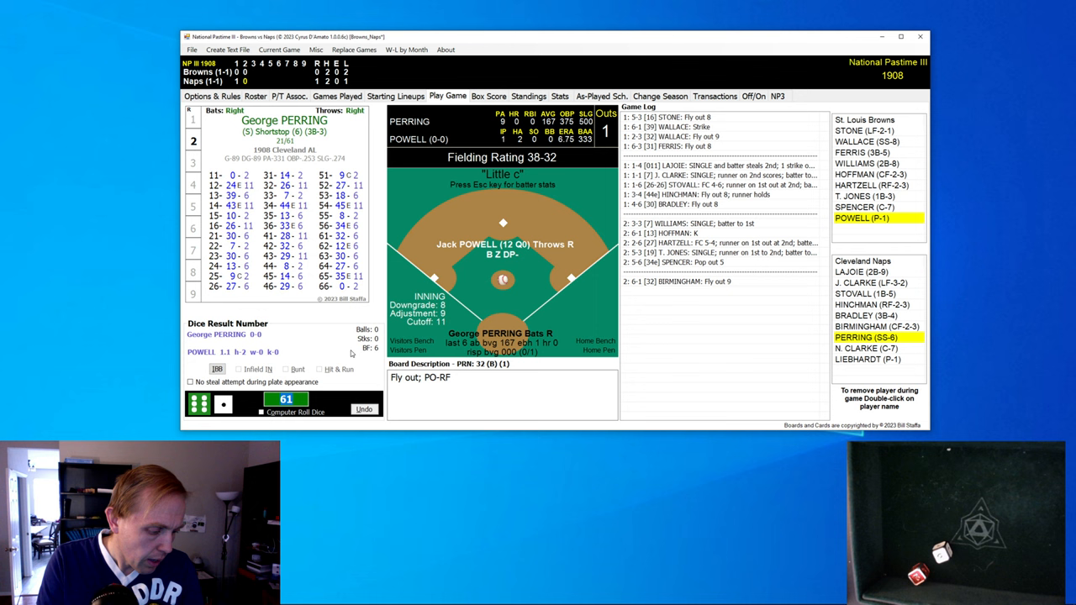
Step: Play Birmingham through Lajoie's groundout, leaving two on, and acknowledge the Pitcher Batting notice
{"action": "left_click", "coordinate": [286, 398]}
{"action": "type", "text": "15"}
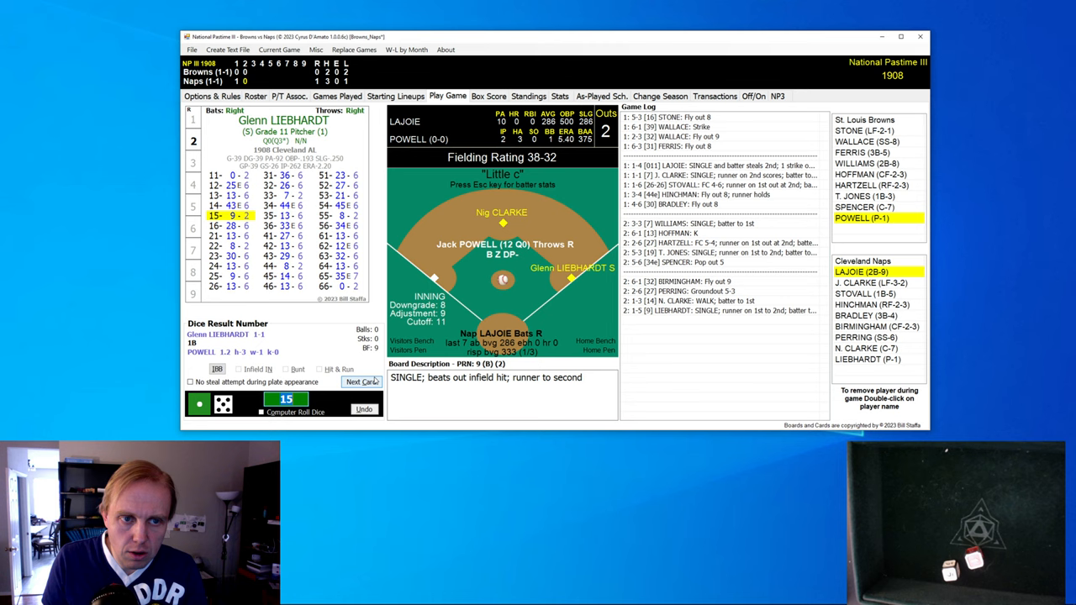
{"action": "left_click", "coordinate": [362, 381]}
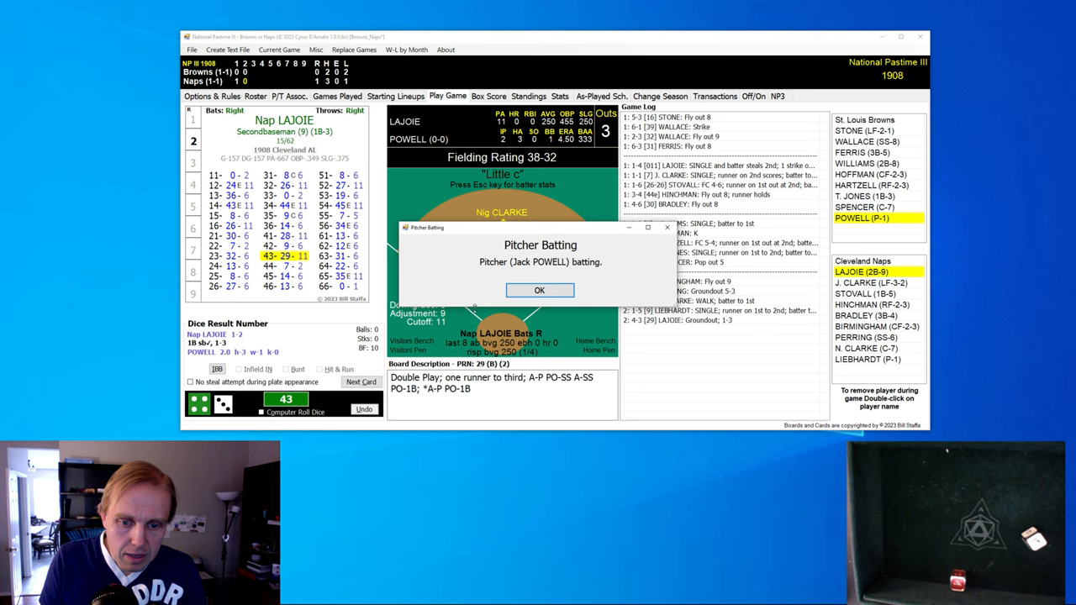
{"action": "left_click", "coordinate": [538, 290]}
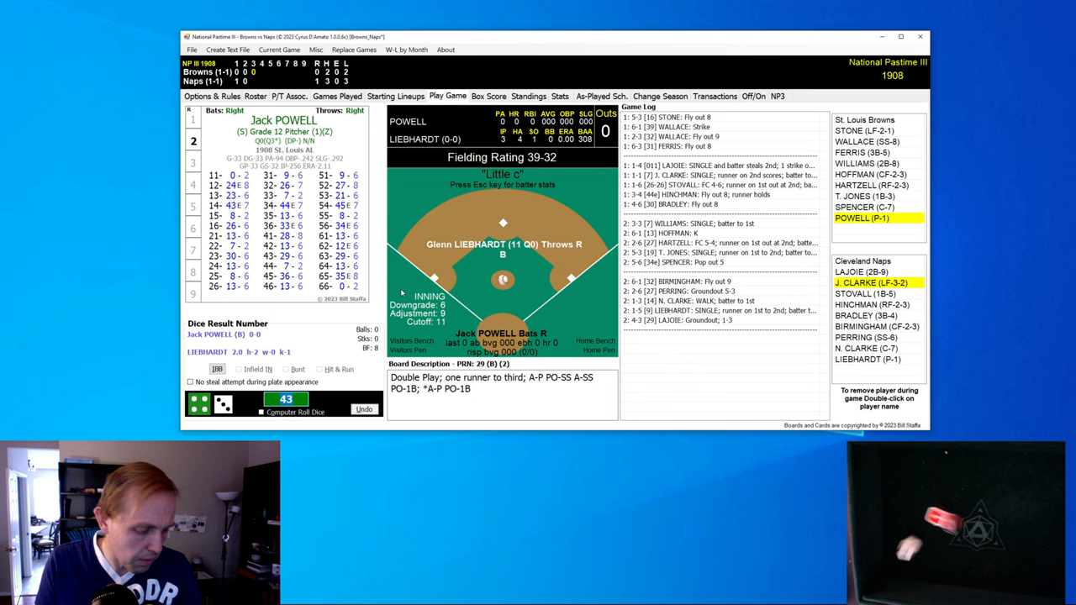
Step: Play Powell's triple and Wallace's sacrifice fly to tie 1-1, then begin Cleveland's 3rd
{"action": "left_click", "coordinate": [286, 399]}
{"action": "type", "text": "11"}
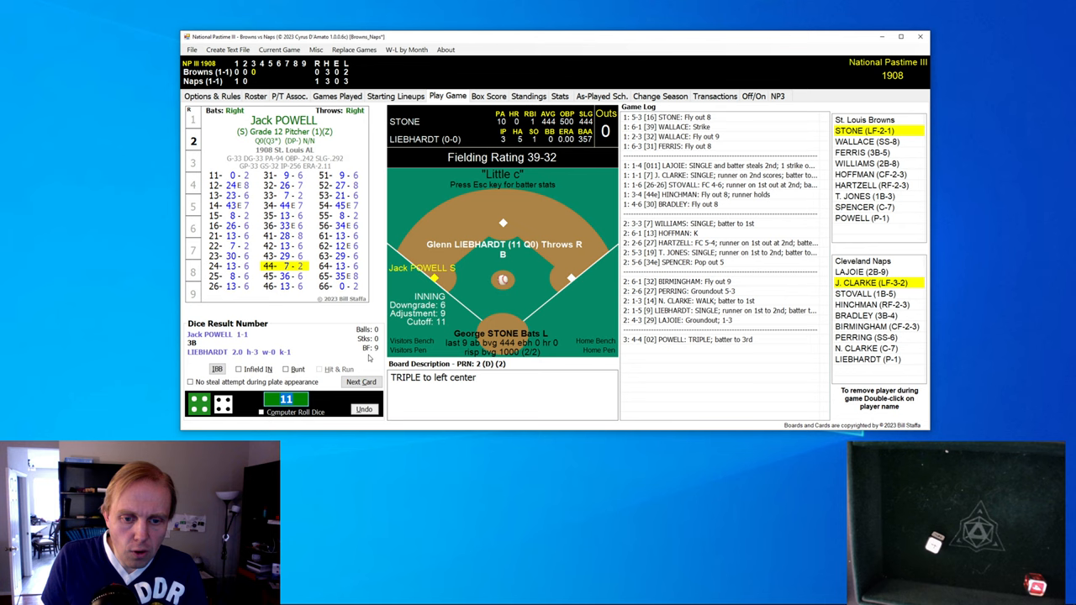
{"action": "left_click", "coordinate": [361, 382]}
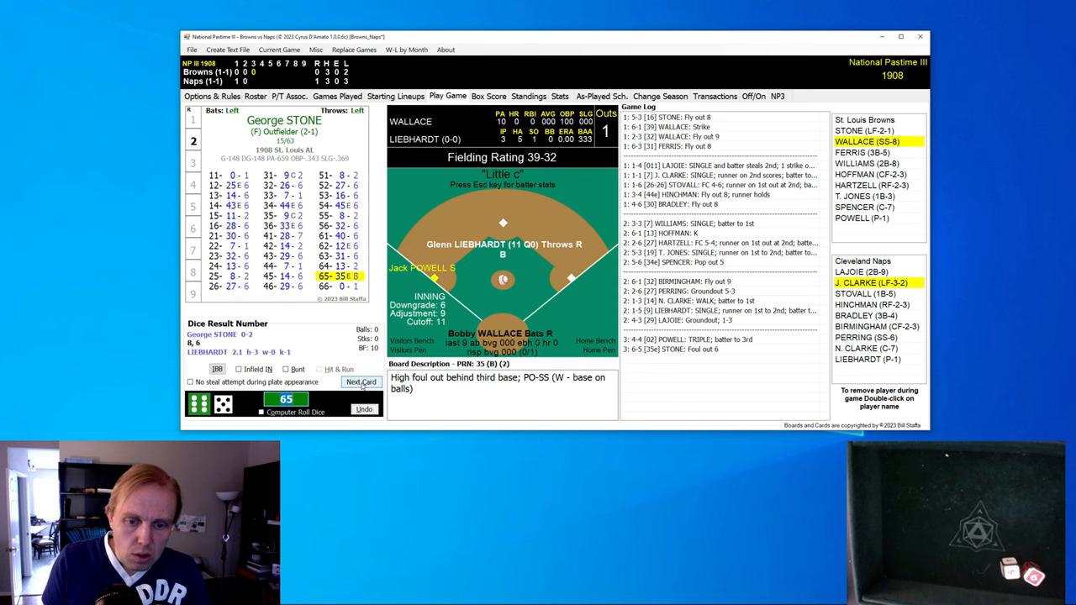
{"action": "left_click", "coordinate": [361, 382]}
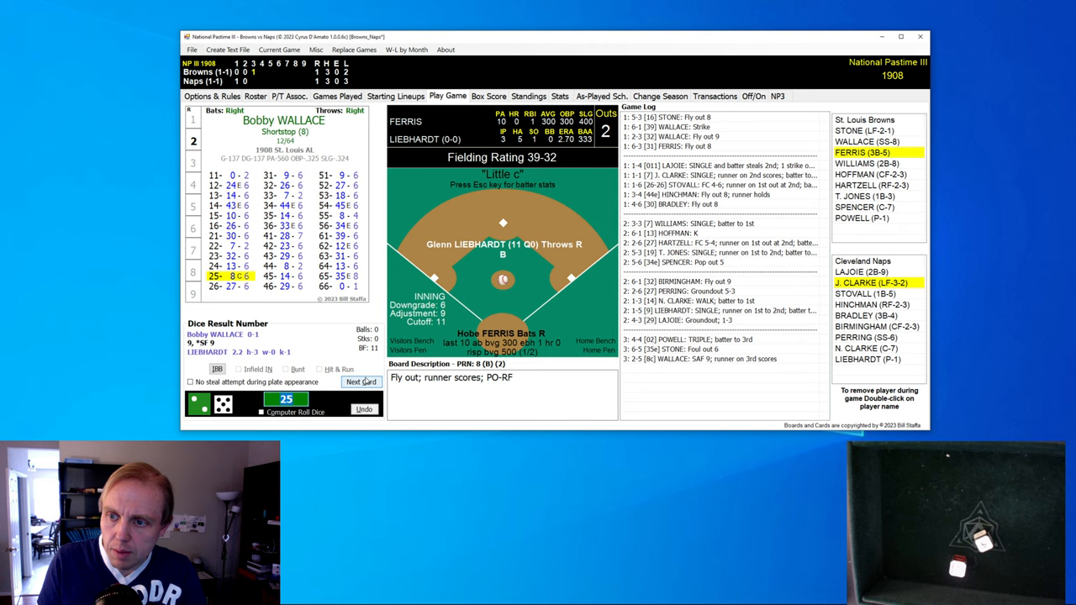
{"action": "left_click", "coordinate": [362, 381]}
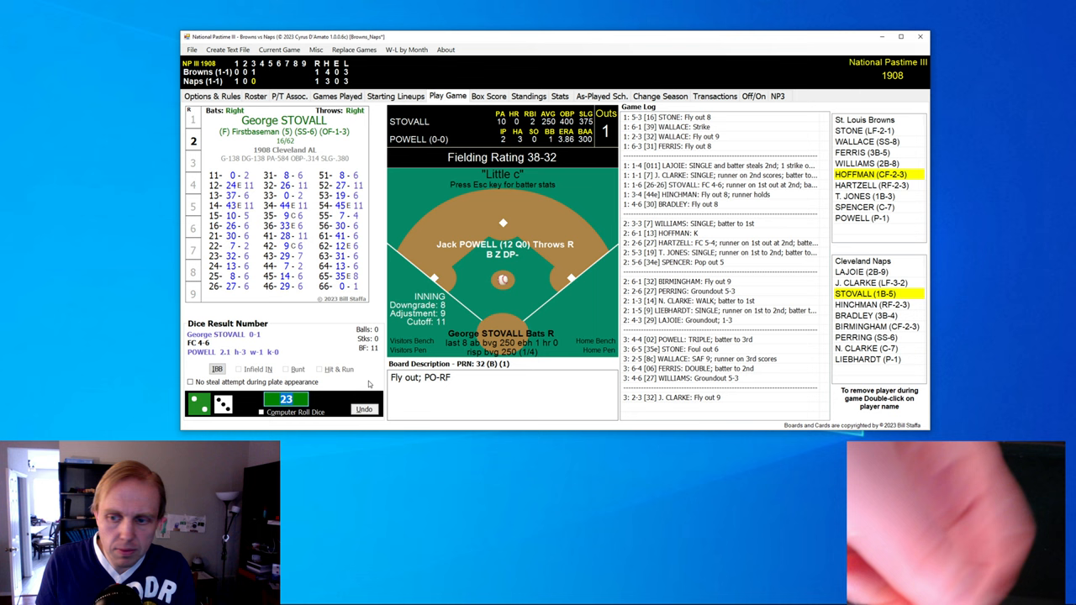
Step: Resolve Hinchman's and Bradley's singles, stranded when Birmingham strikes out to keep it 1-1
{"action": "left_click", "coordinate": [294, 401]}
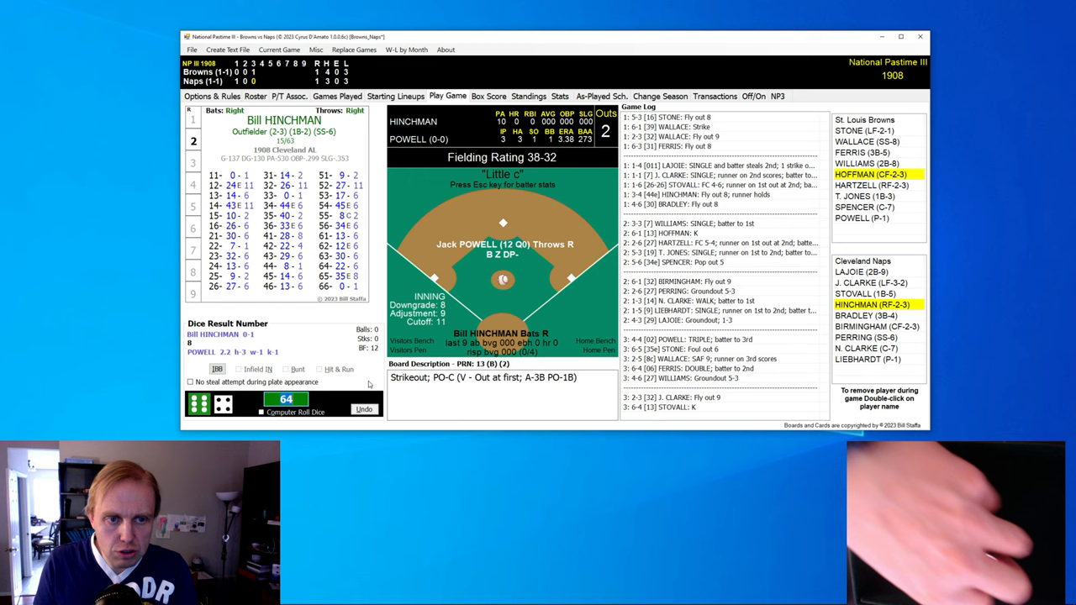
{"action": "left_click", "coordinate": [294, 412]}
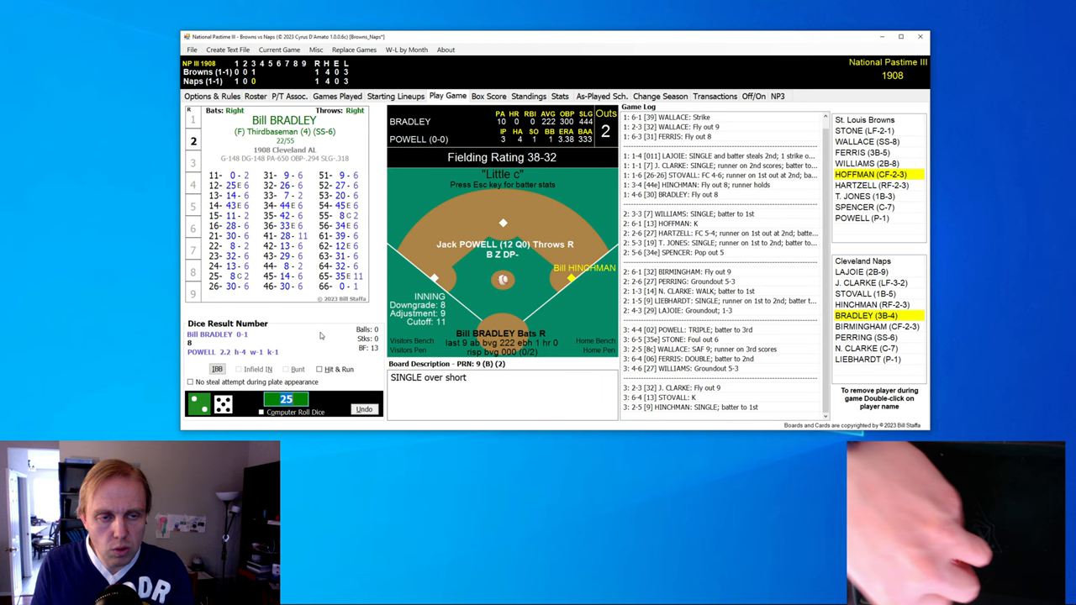
{"action": "left_click", "coordinate": [295, 412]}
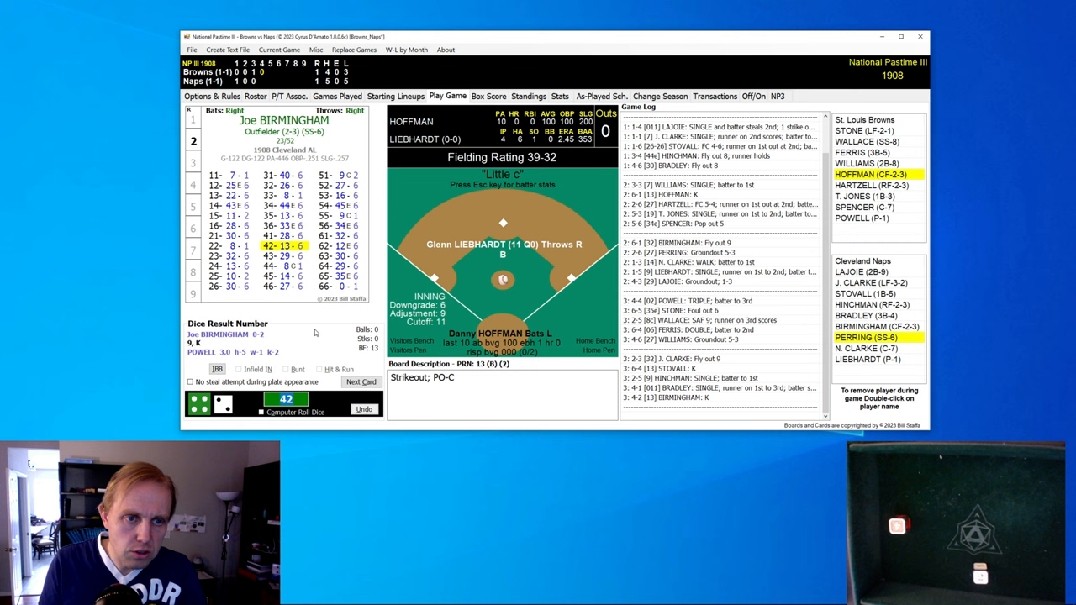
Step: Play a scoreless 4th: Hoffman's single erased by a double play, then Perring, Clarke and Liebhardt retired
{"action": "left_click", "coordinate": [360, 381]}
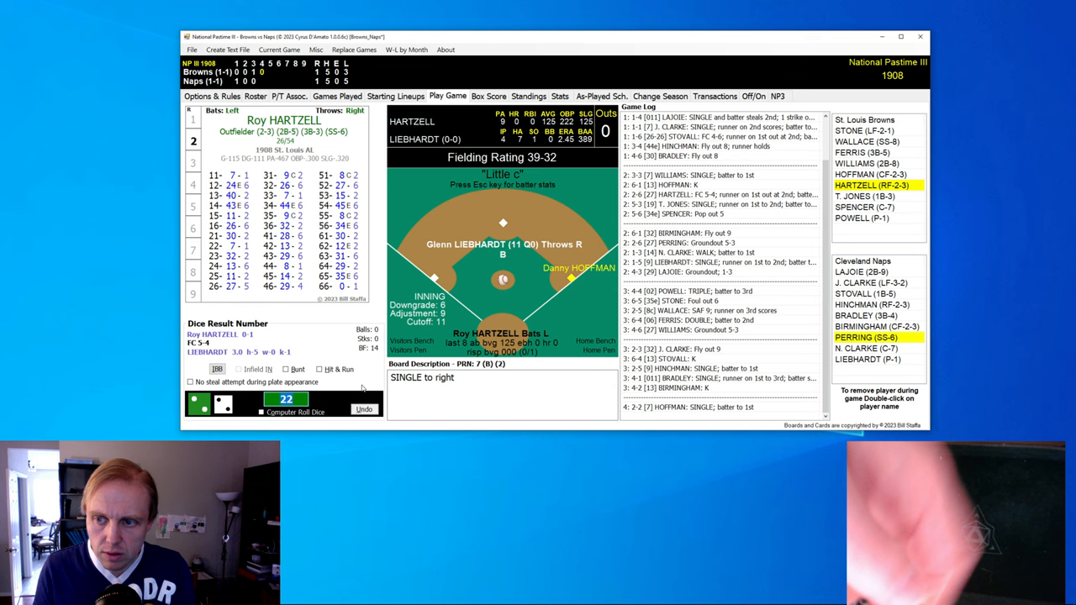
{"action": "left_click", "coordinate": [295, 412]}
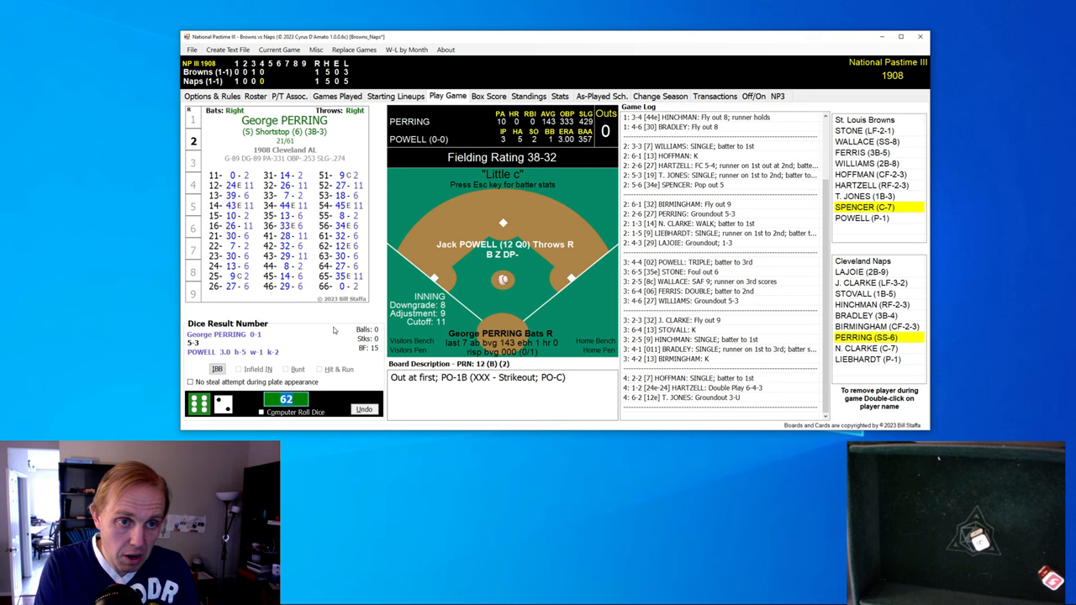
{"action": "left_click", "coordinate": [295, 399]}
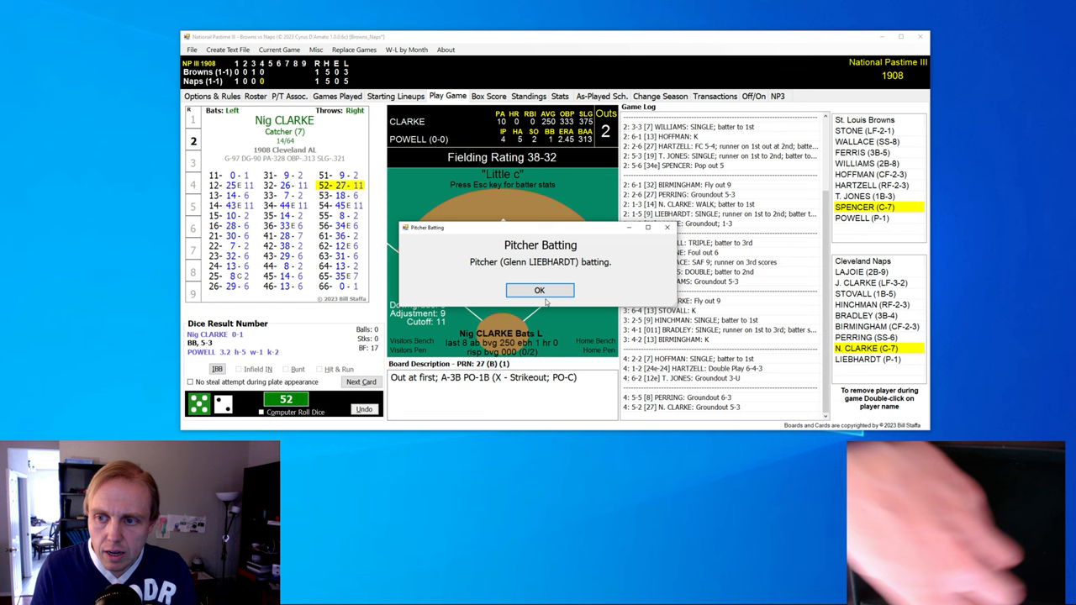
{"action": "left_click", "coordinate": [539, 290]}
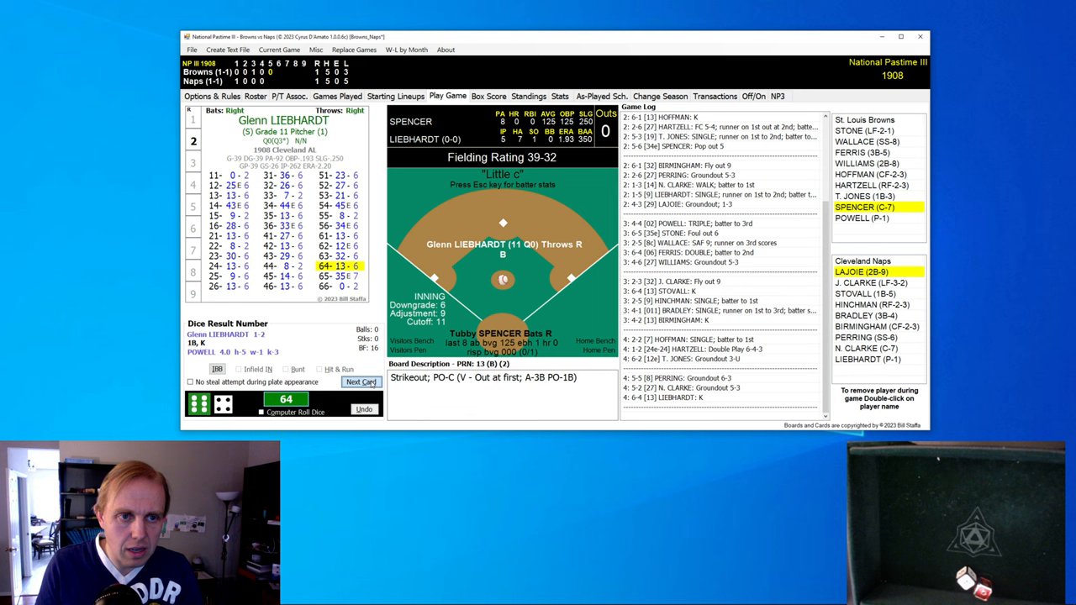
Step: Advance through Spencer, Stovall and Hinchman in a scoreless 5th, stranding Clarke at third
{"action": "left_click", "coordinate": [360, 382]}
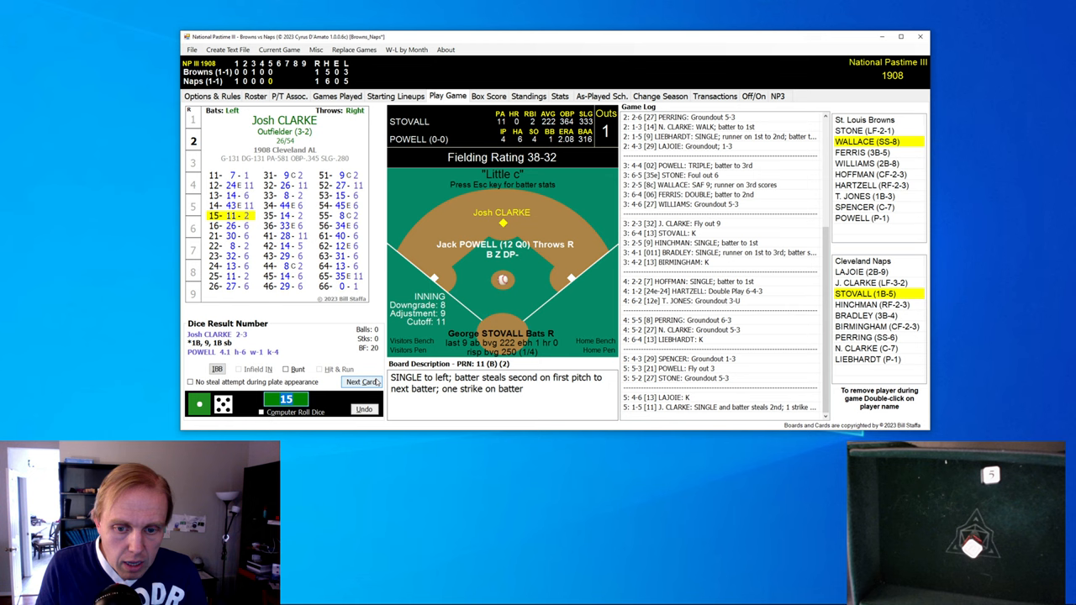
{"action": "left_click", "coordinate": [361, 381]}
{"action": "type", "text": "23"}
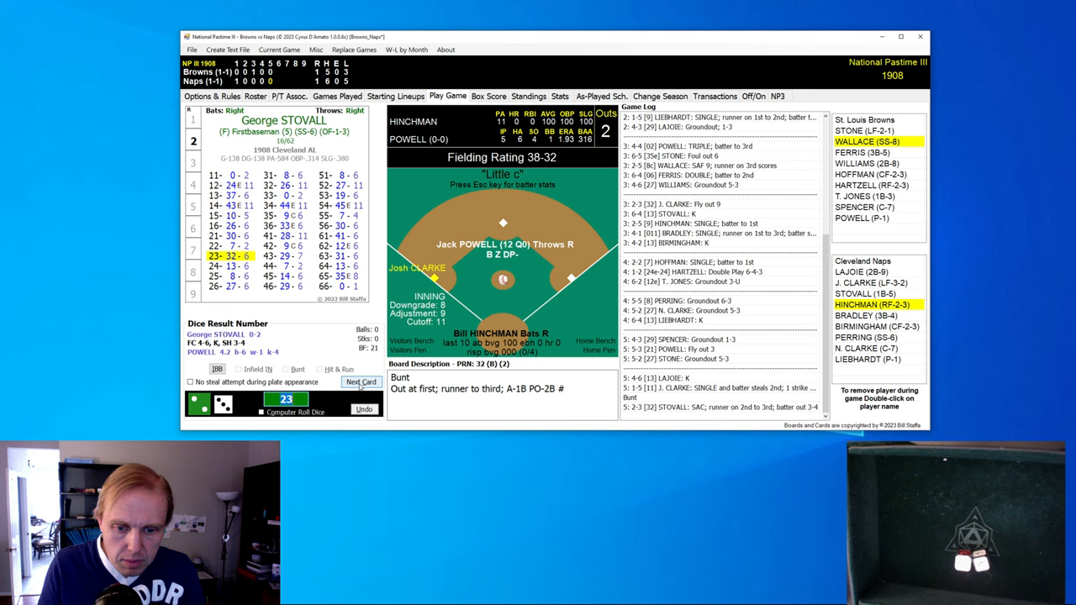
{"action": "left_click", "coordinate": [361, 381]}
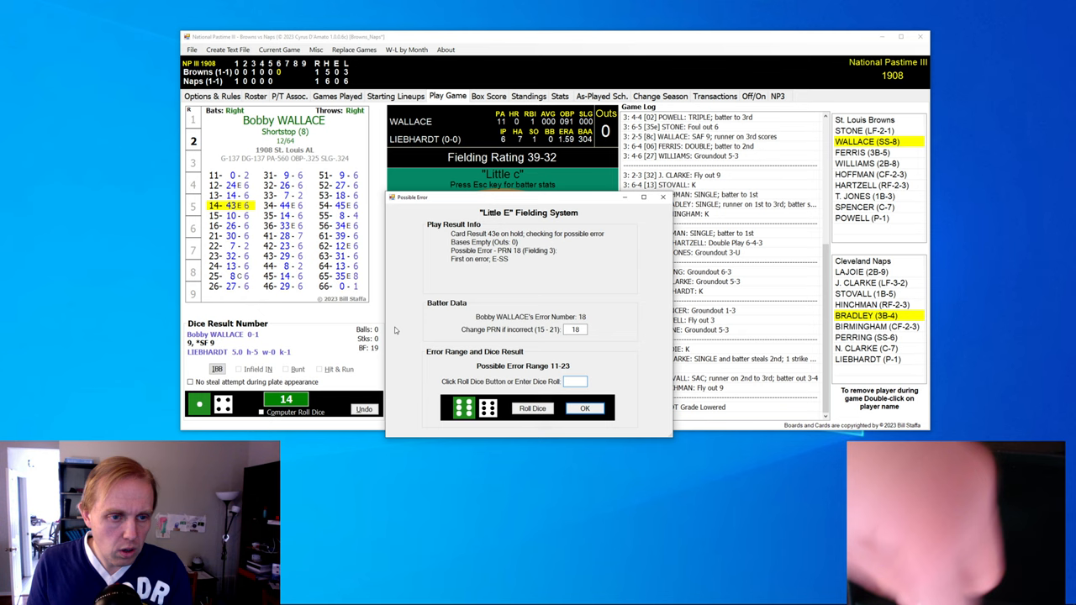
Step: Roll Wallace's error check, confirm Ferris caught stealing, and resolve Hoffman's strikeout
{"action": "left_click", "coordinate": [584, 407]}
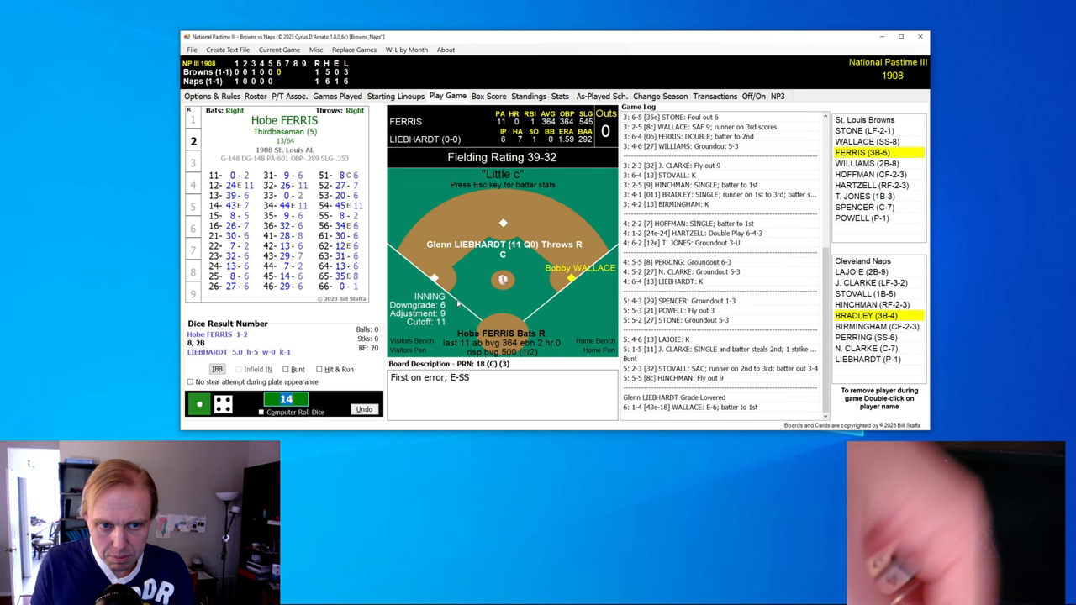
{"action": "left_click", "coordinate": [198, 403]}
{"action": "type", "text": "51"}
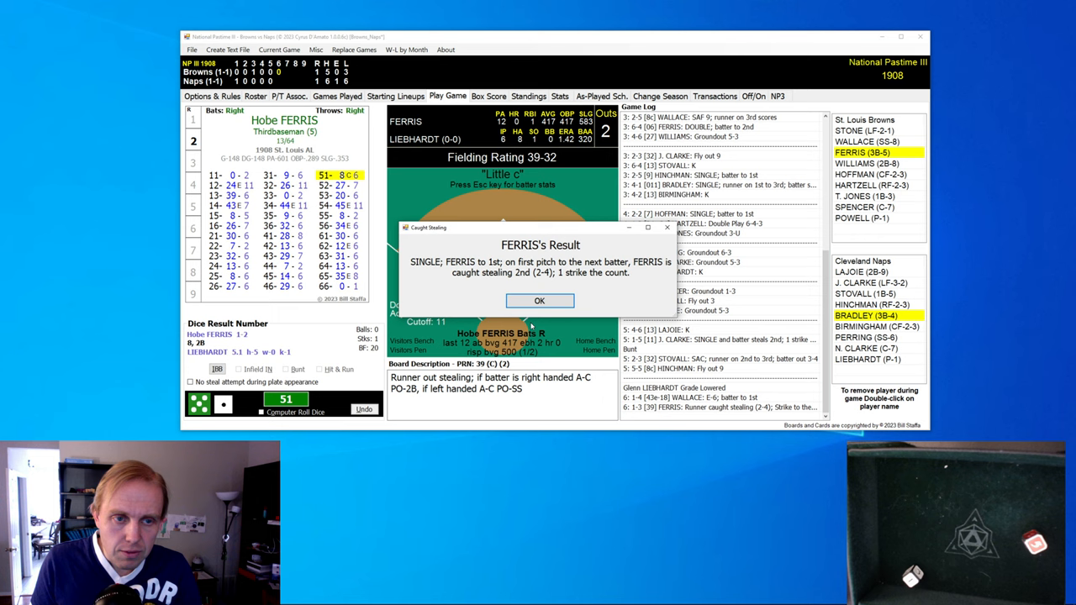
{"action": "left_click", "coordinate": [540, 301]}
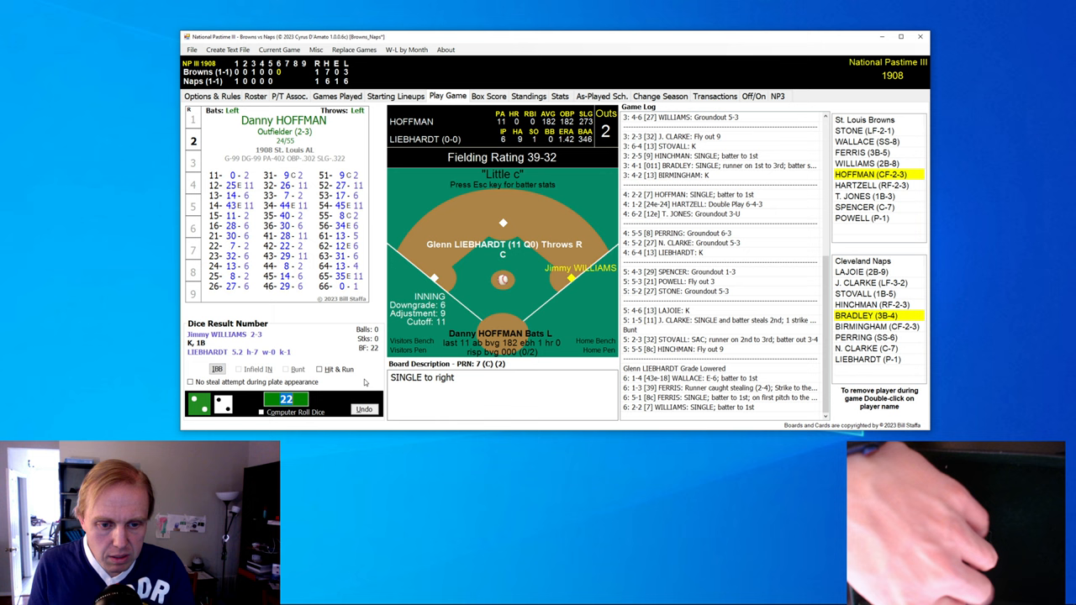
{"action": "left_click", "coordinate": [294, 411]}
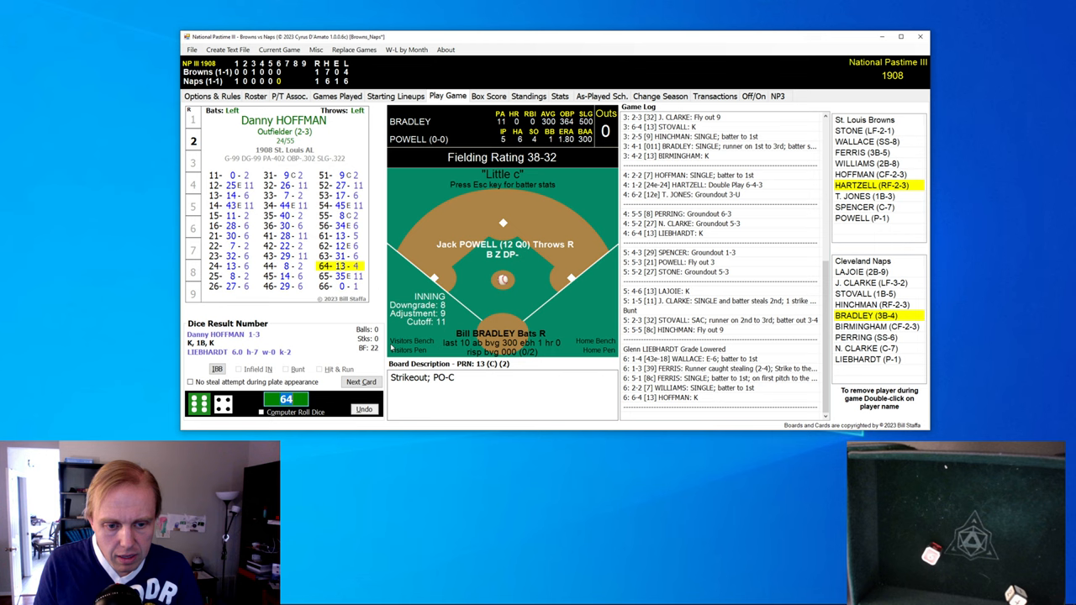
Step: Resolve Bradley through Powell and acknowledge Liebhardt batting, with no runs scored, still 1-1
{"action": "left_click", "coordinate": [360, 382]}
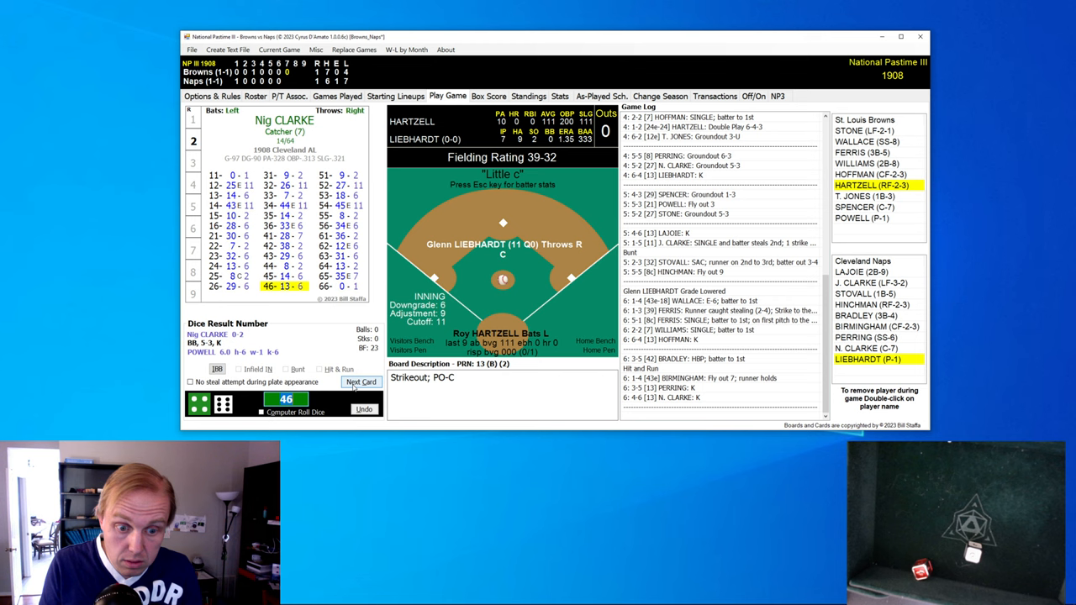
{"action": "left_click", "coordinate": [362, 382]}
{"action": "type", "text": "5"}
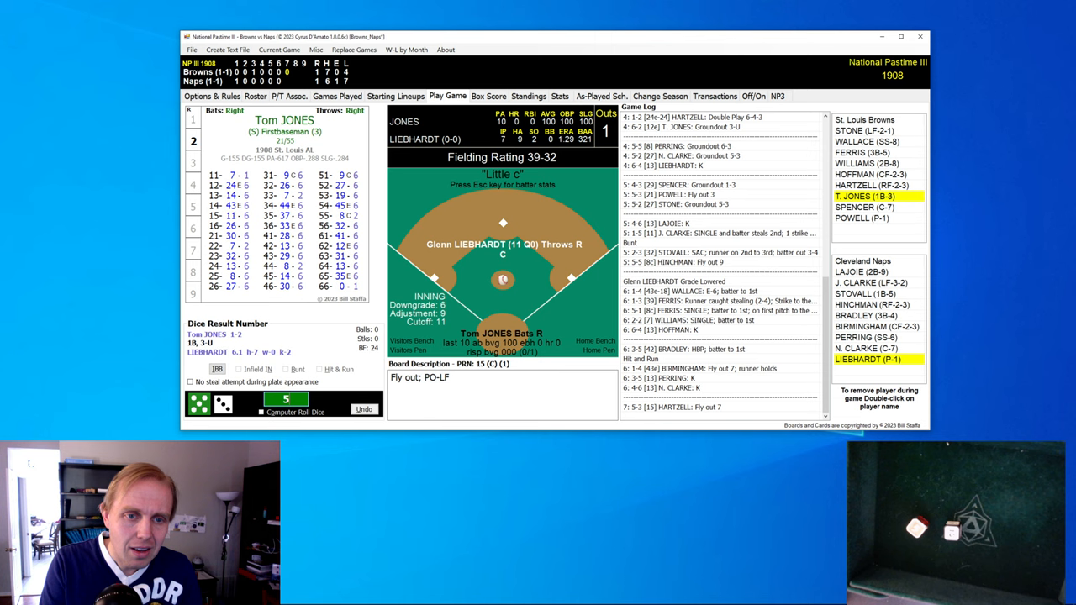
{"action": "left_click", "coordinate": [286, 399]}
{"action": "type", "text": "2"}
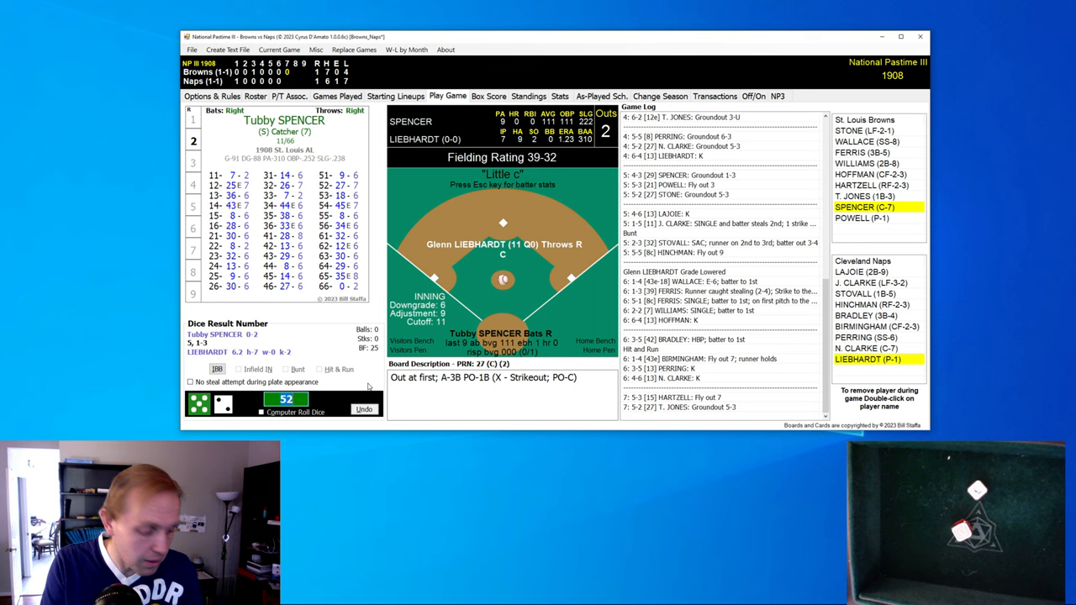
{"action": "left_click", "coordinate": [286, 398]}
{"action": "type", "text": "33"}
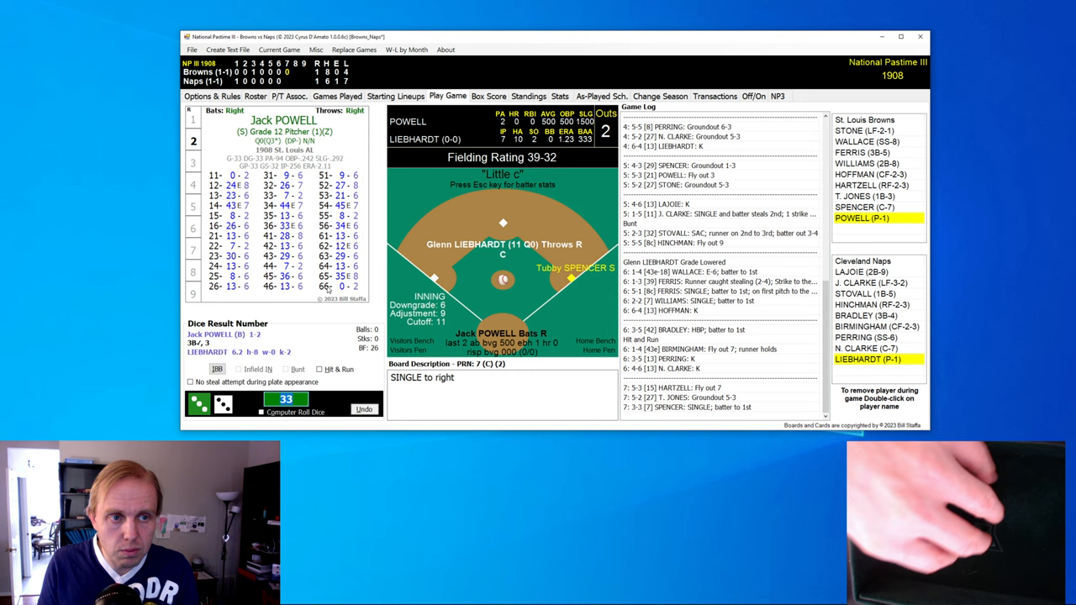
{"action": "left_click", "coordinate": [295, 412]}
{"action": "type", "text": "51"}
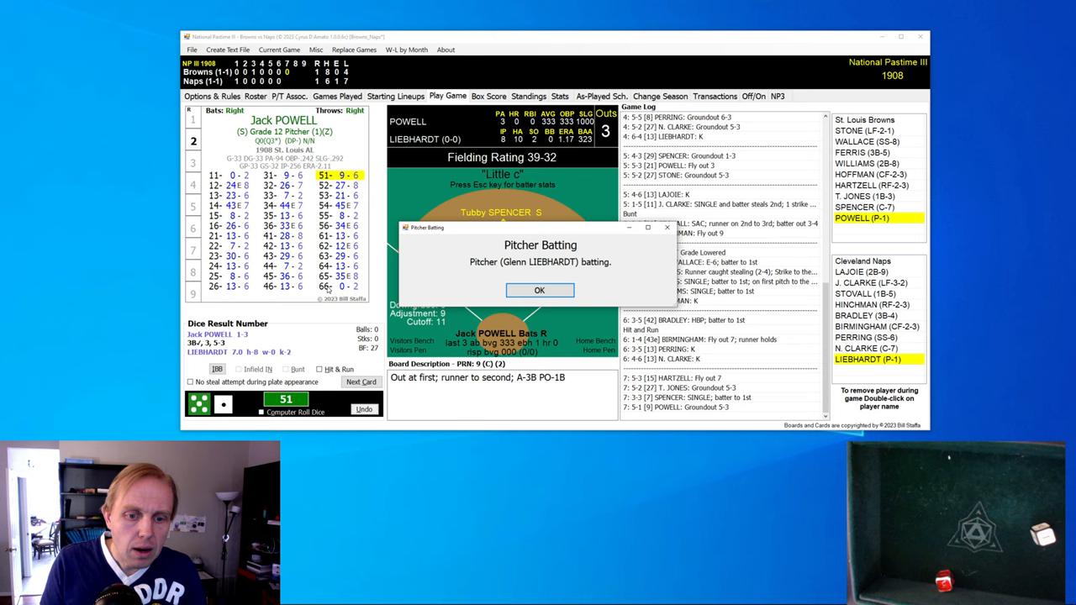
{"action": "left_click", "coordinate": [539, 290]}
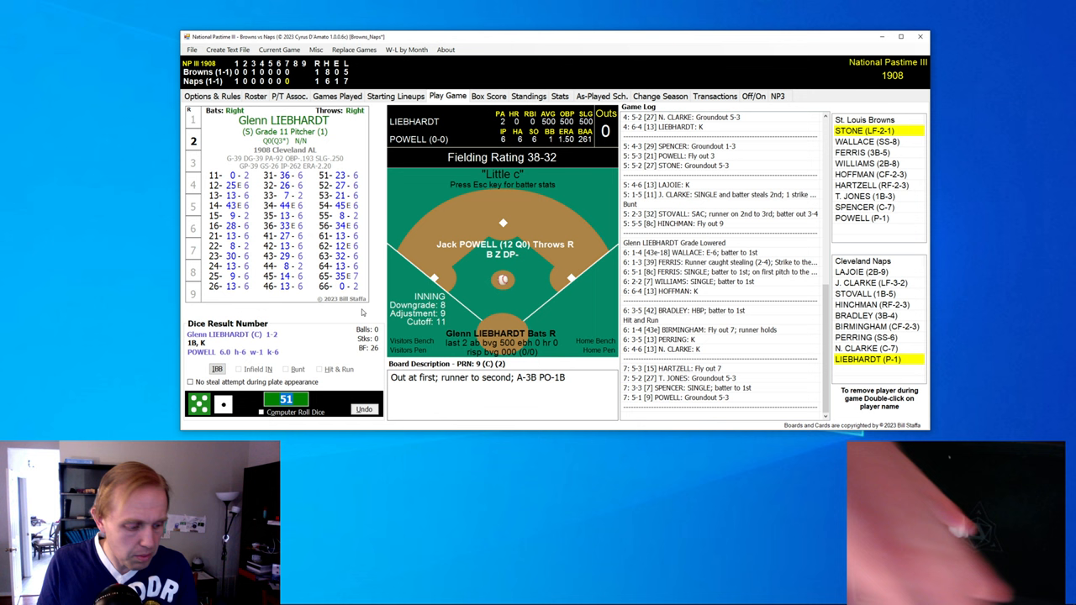
Step: Resolve Liebhardt's and Josh Clarke's at-bats, stranding Naps on second and third, then Stone grounds out
{"action": "left_click", "coordinate": [294, 412]}
{"action": "type", "text": "15"}
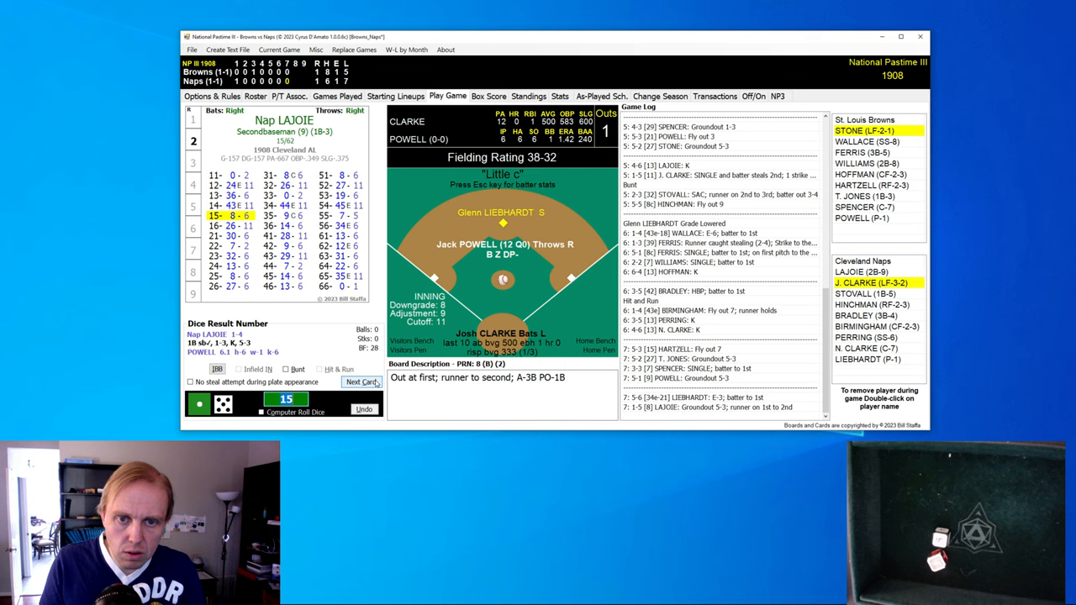
{"action": "left_click", "coordinate": [361, 381]}
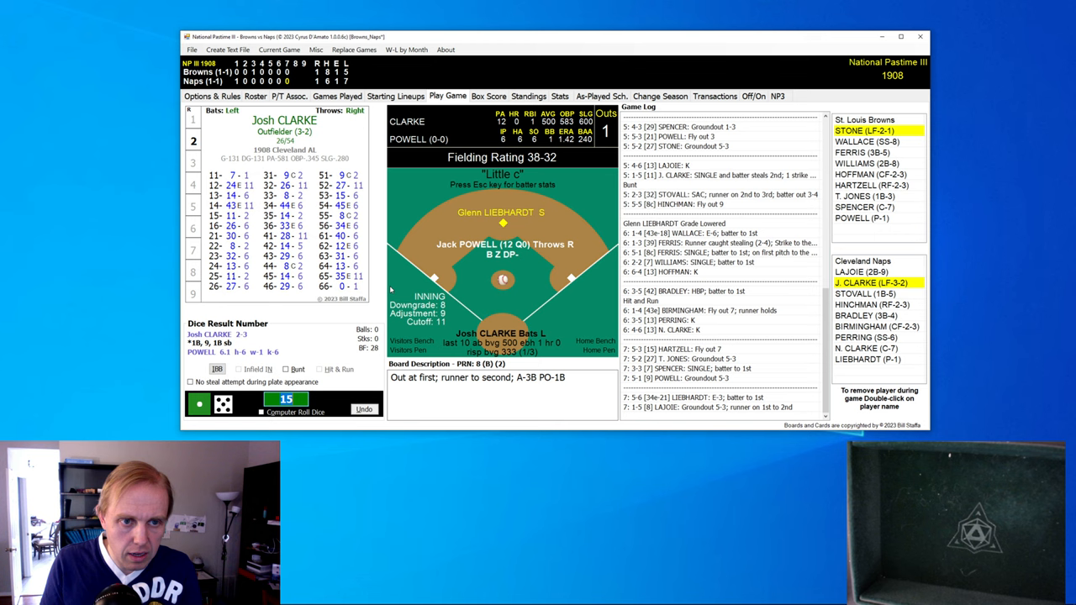
{"action": "left_click", "coordinate": [199, 404]}
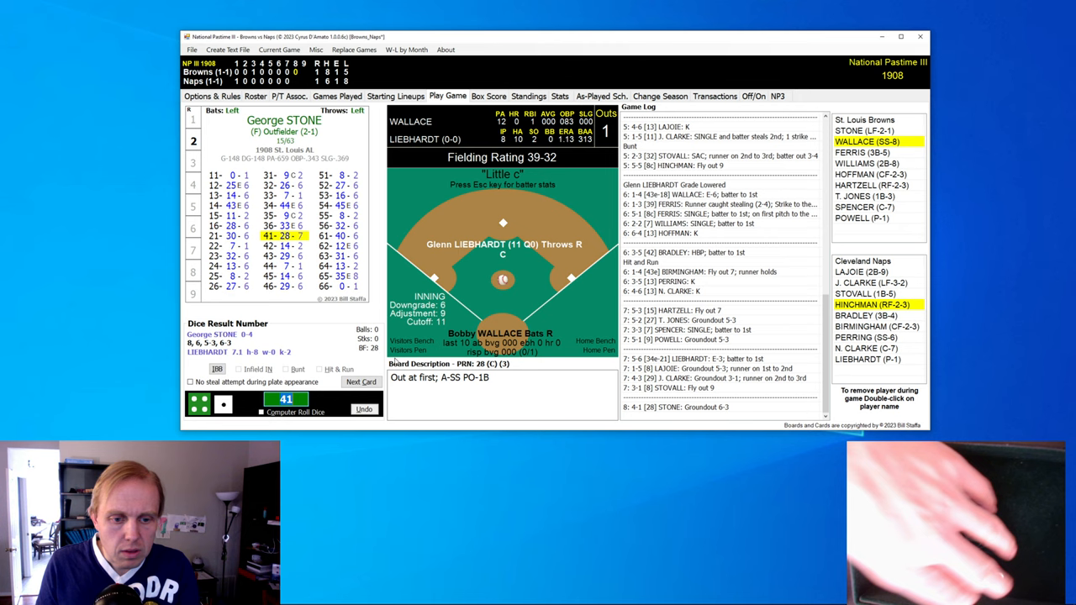
Step: Play Wallace's single, then resolve the error dice on Ferris' bunt so he reaches base
{"action": "left_click", "coordinate": [361, 382]}
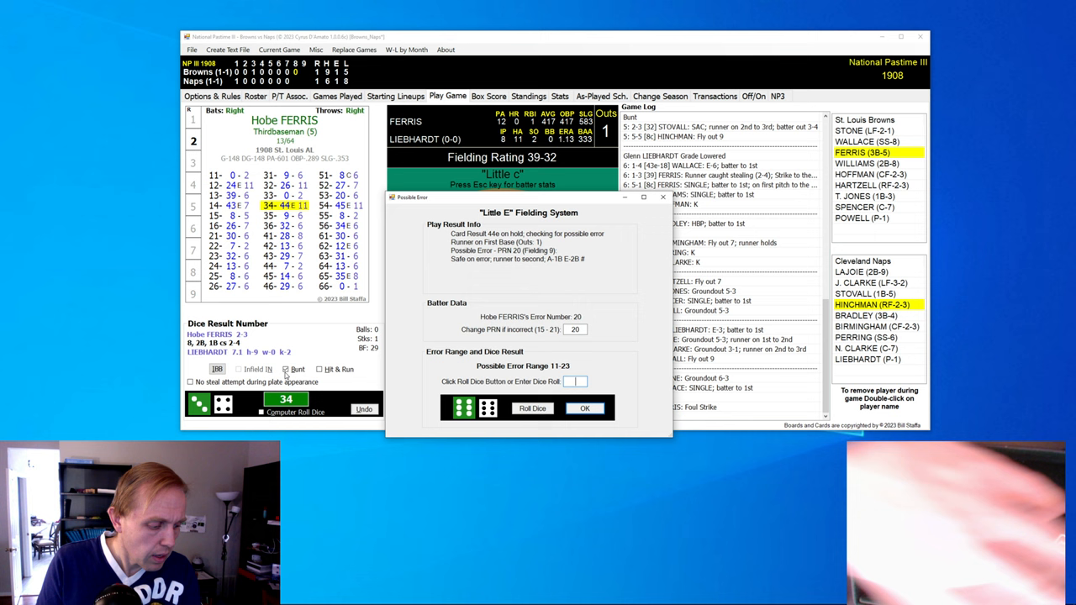
{"action": "left_click", "coordinate": [585, 408]}
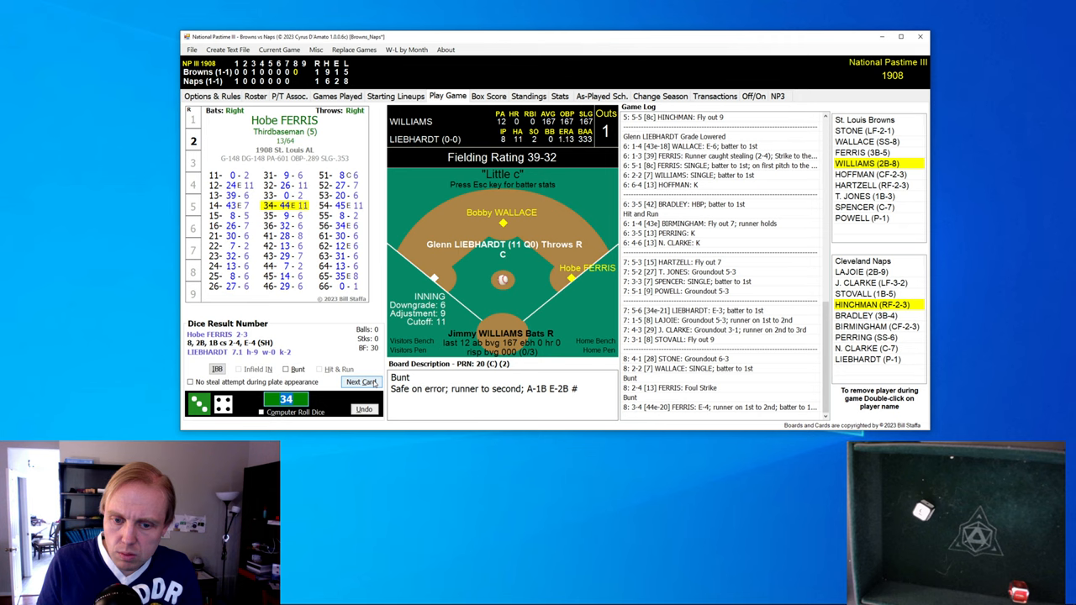
Step: Play Williams through Spencer with infield in; Hoffman's two-run single and Hartzell's sac fly make it 4-1
{"action": "left_click", "coordinate": [360, 381]}
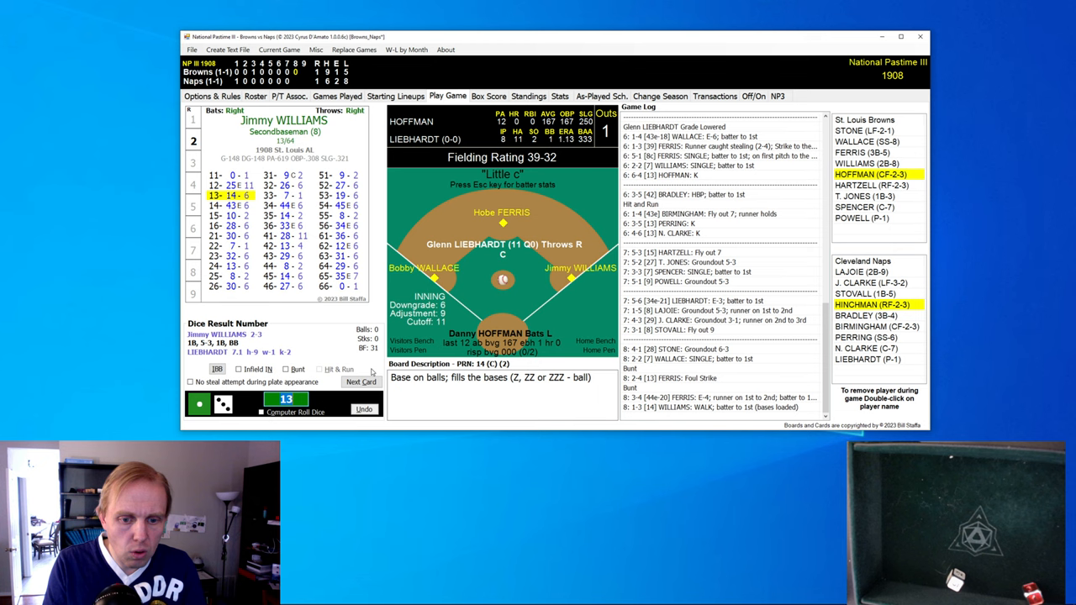
{"action": "left_click", "coordinate": [360, 380]}
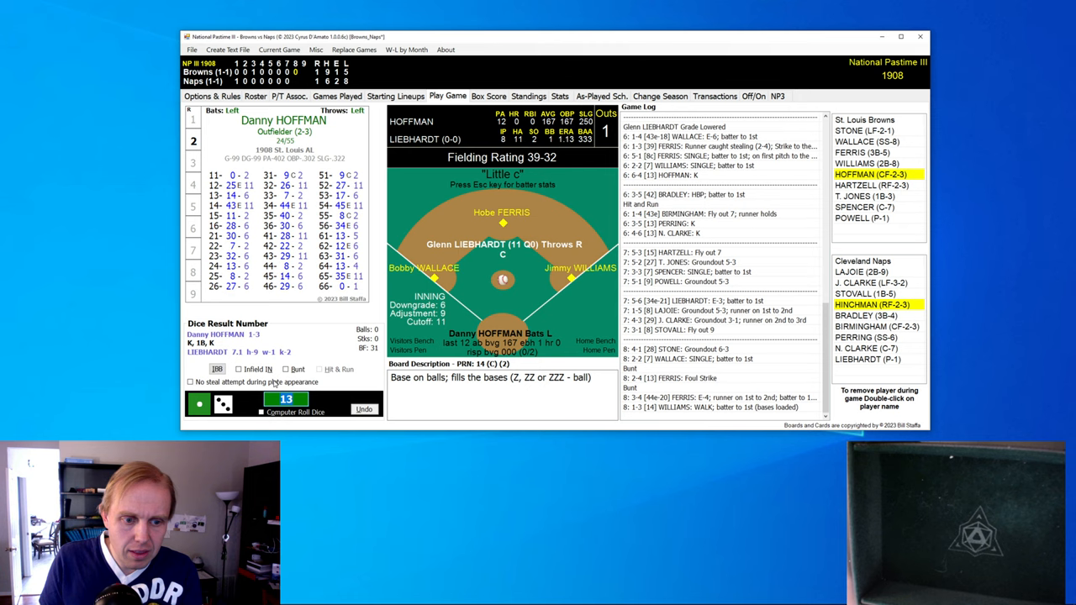
{"action": "left_click", "coordinate": [242, 368]}
{"action": "type", "text": "33"}
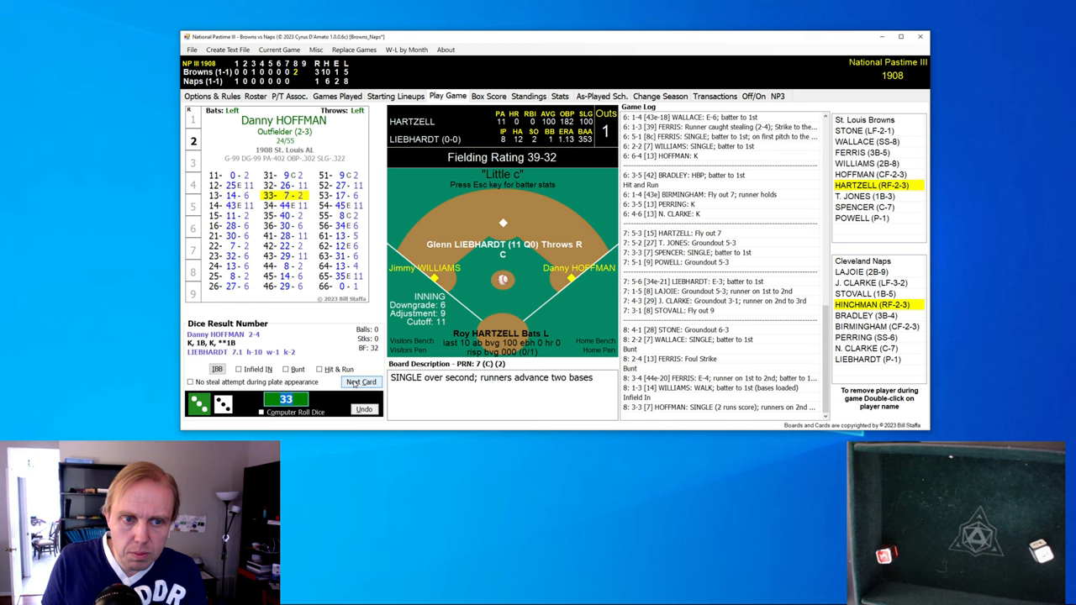
{"action": "left_click", "coordinate": [361, 382]}
{"action": "type", "text": "55"}
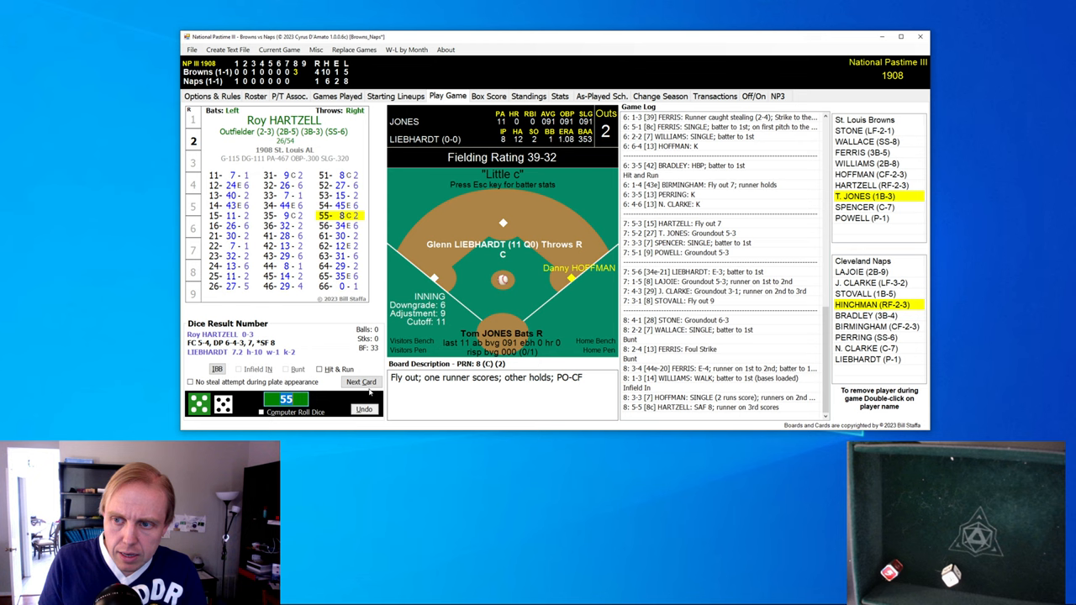
{"action": "left_click", "coordinate": [360, 381]}
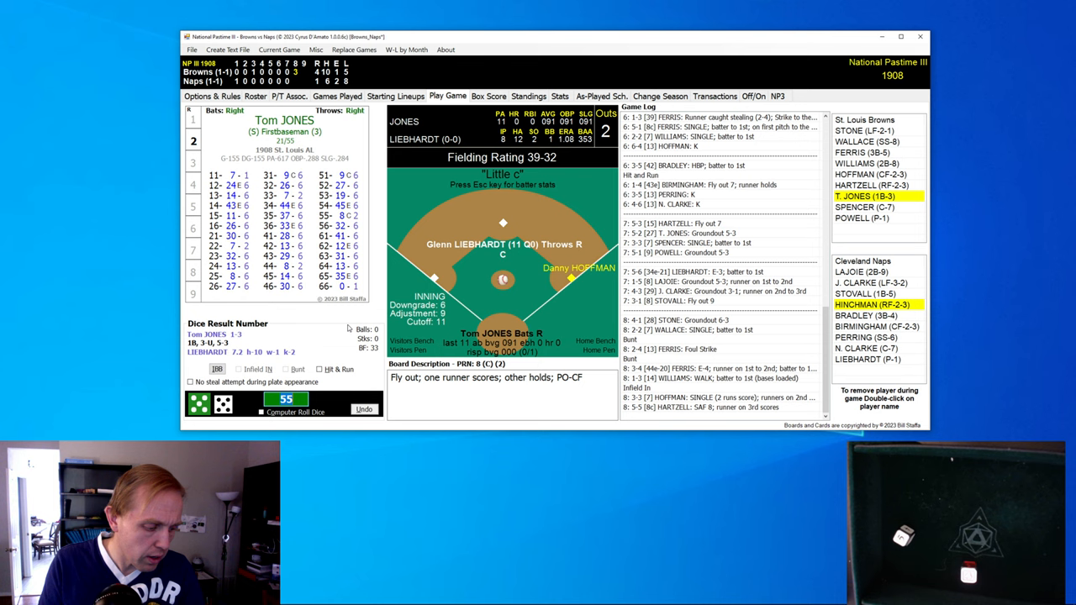
{"action": "left_click", "coordinate": [293, 412]}
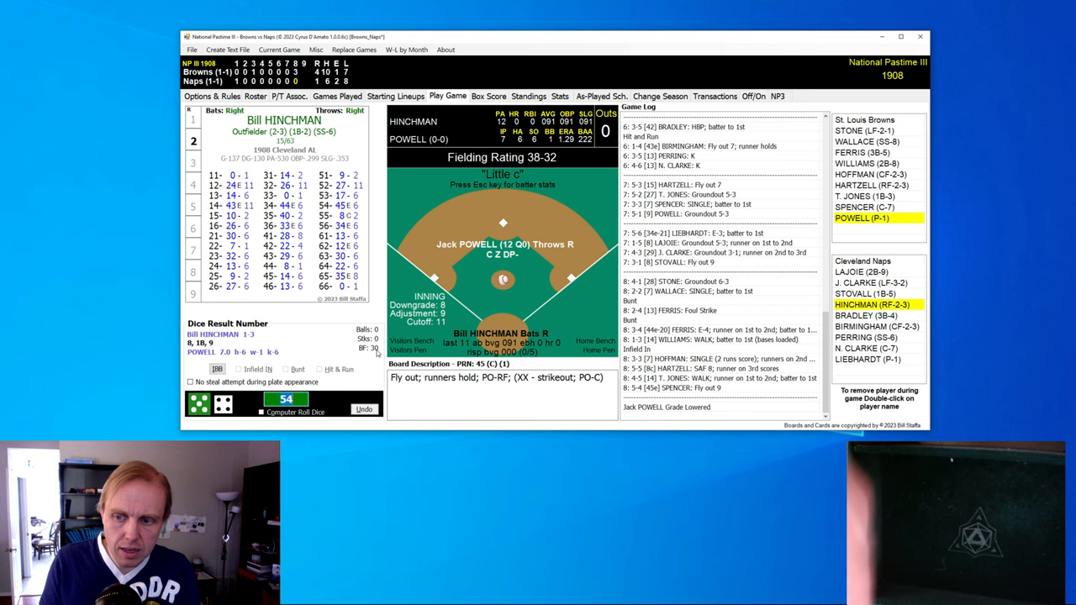
Step: Play Hinchman's solo homer through Nig Clarke's inning-ending groundout, leaving the Browns ahead 4-2
{"action": "left_click", "coordinate": [294, 404]}
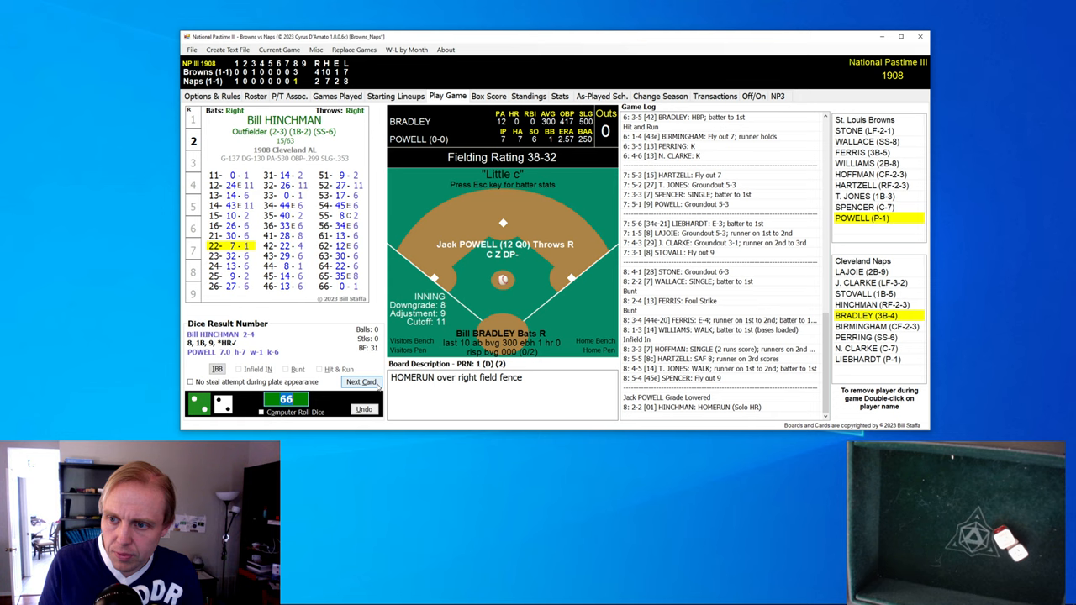
{"action": "left_click", "coordinate": [362, 382]}
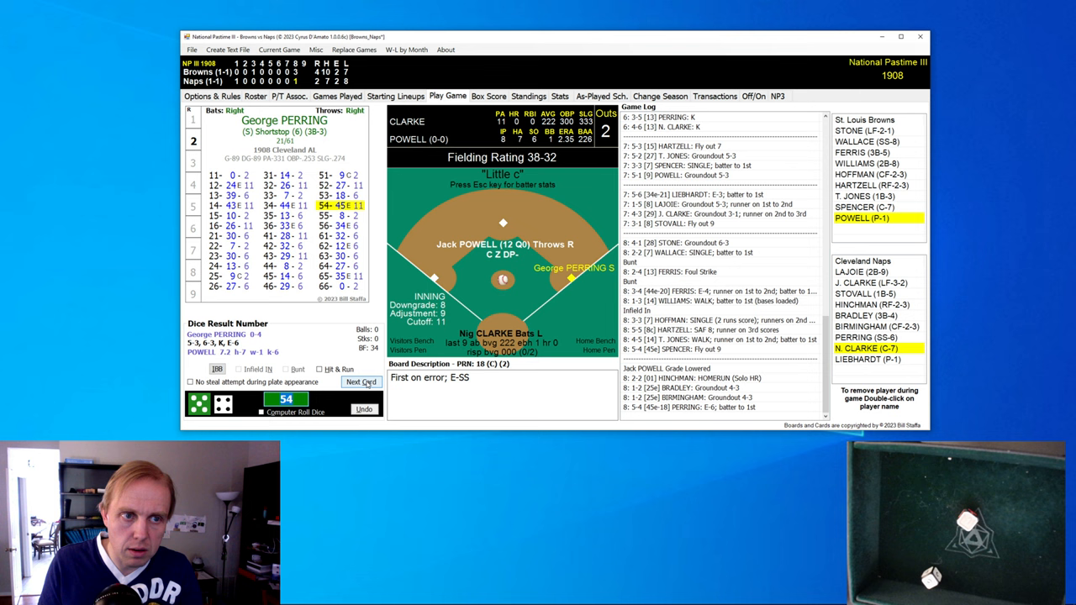
{"action": "left_click", "coordinate": [361, 382]}
{"action": "type", "text": "16"}
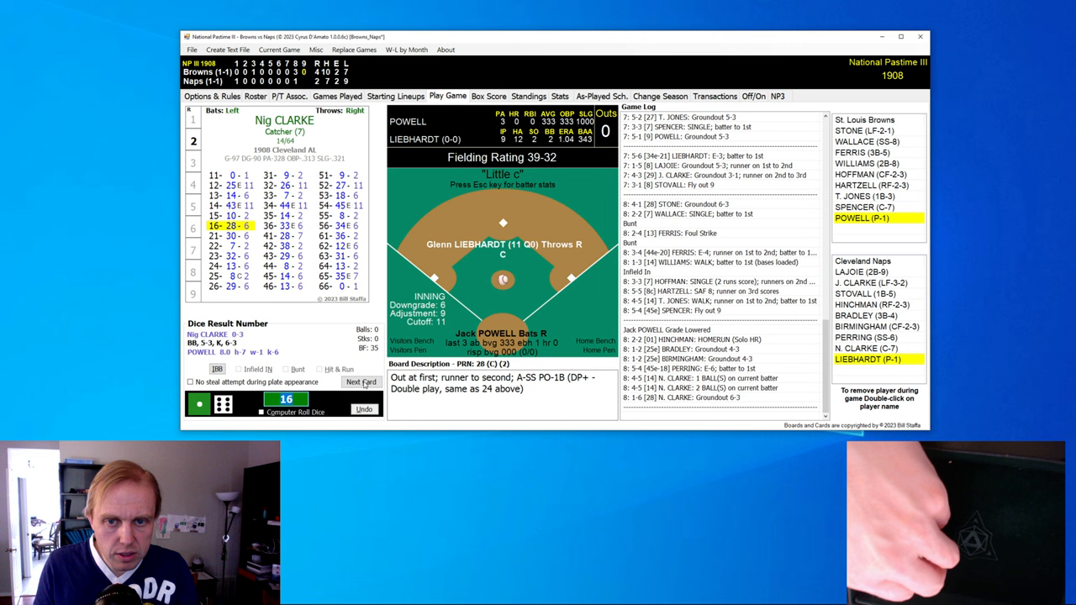
{"action": "left_click", "coordinate": [360, 381]}
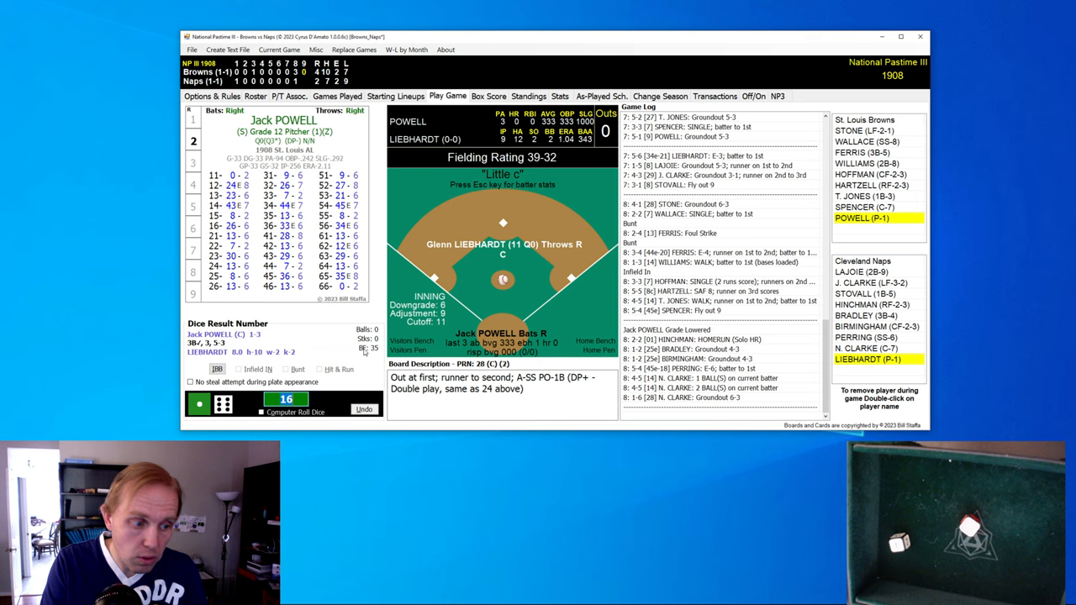
Step: Play Powell, Wallace and the next Browns batters until Stone is thrown out at home
{"action": "left_click", "coordinate": [199, 404]}
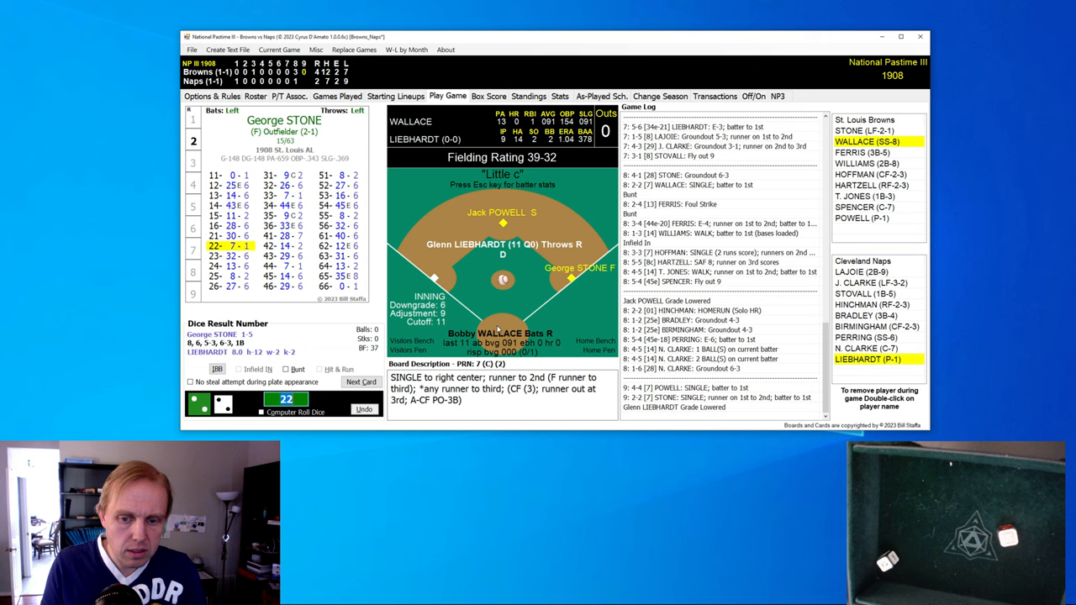
{"action": "left_click", "coordinate": [361, 381]}
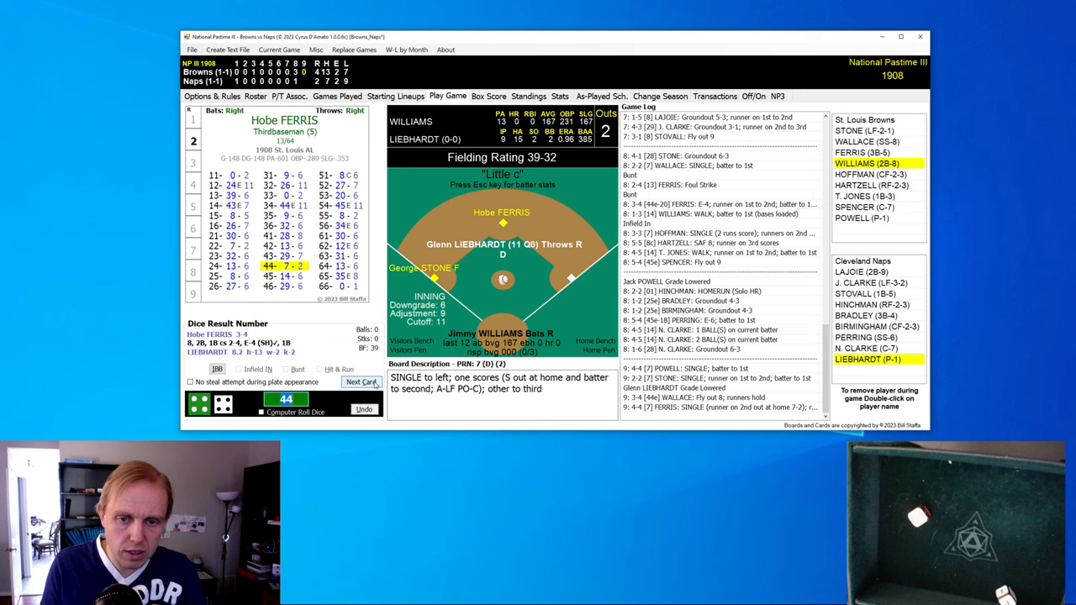
{"action": "left_click", "coordinate": [362, 382]}
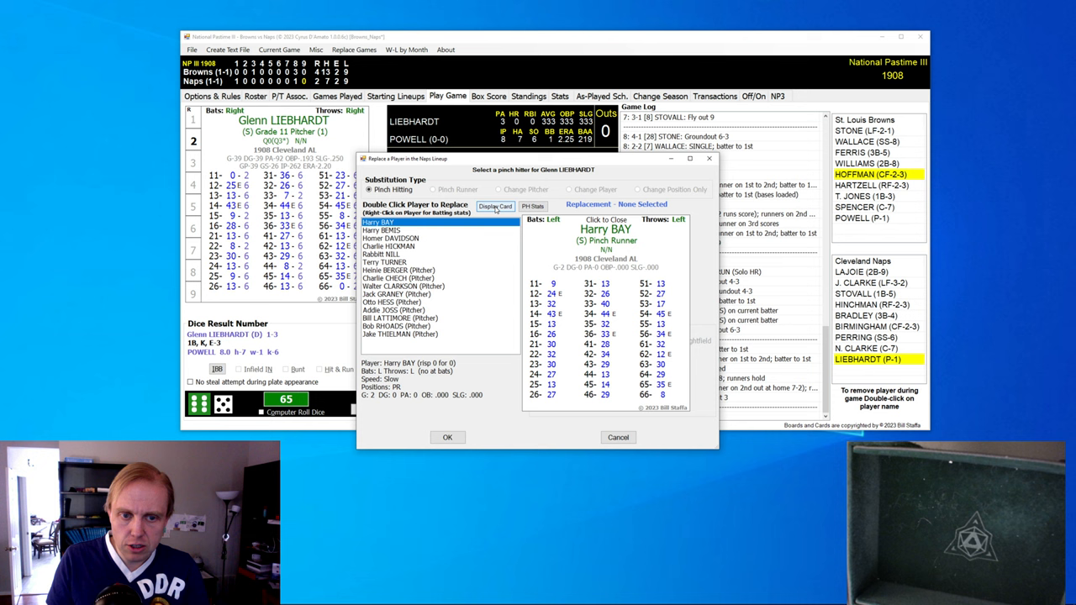
Step: Put Terry Turner in to bat for Liebhardt, then accept Clarke's caught-stealing result
{"action": "left_click", "coordinate": [385, 261]}
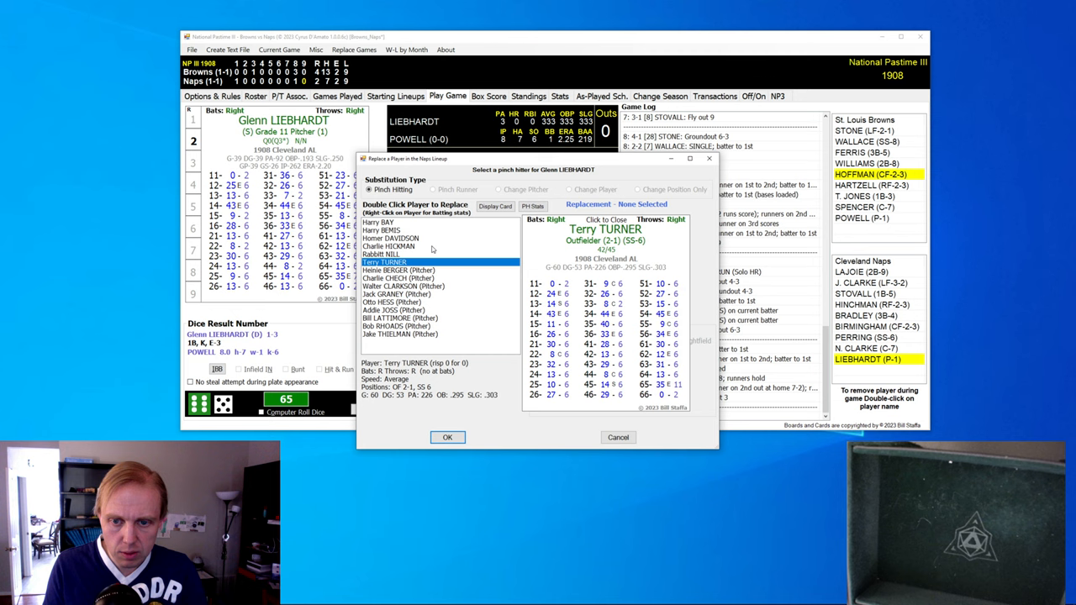
{"action": "left_click", "coordinate": [447, 437]}
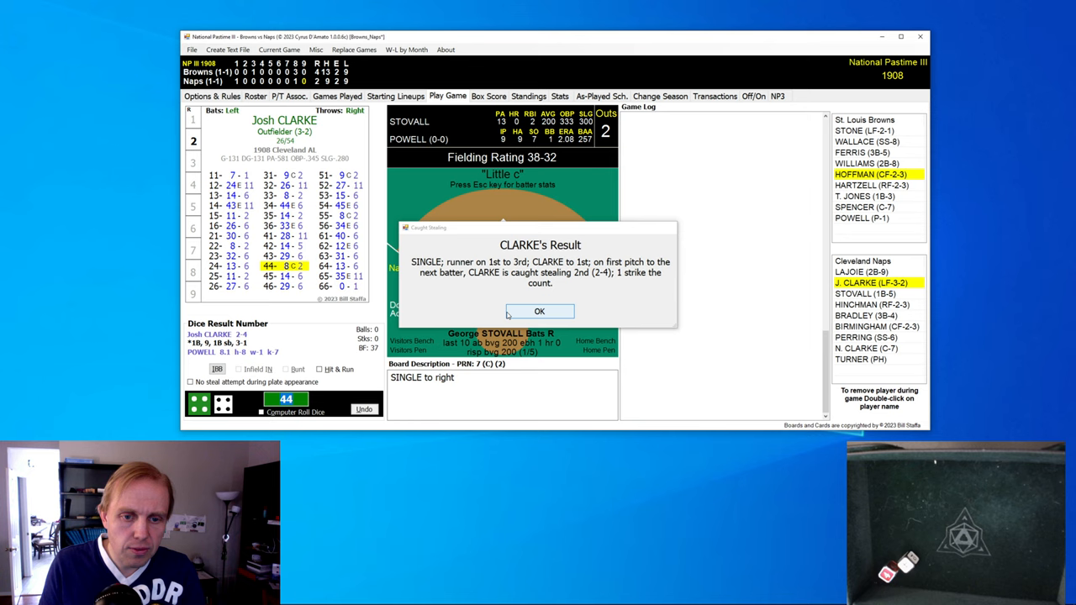
{"action": "left_click", "coordinate": [539, 311]}
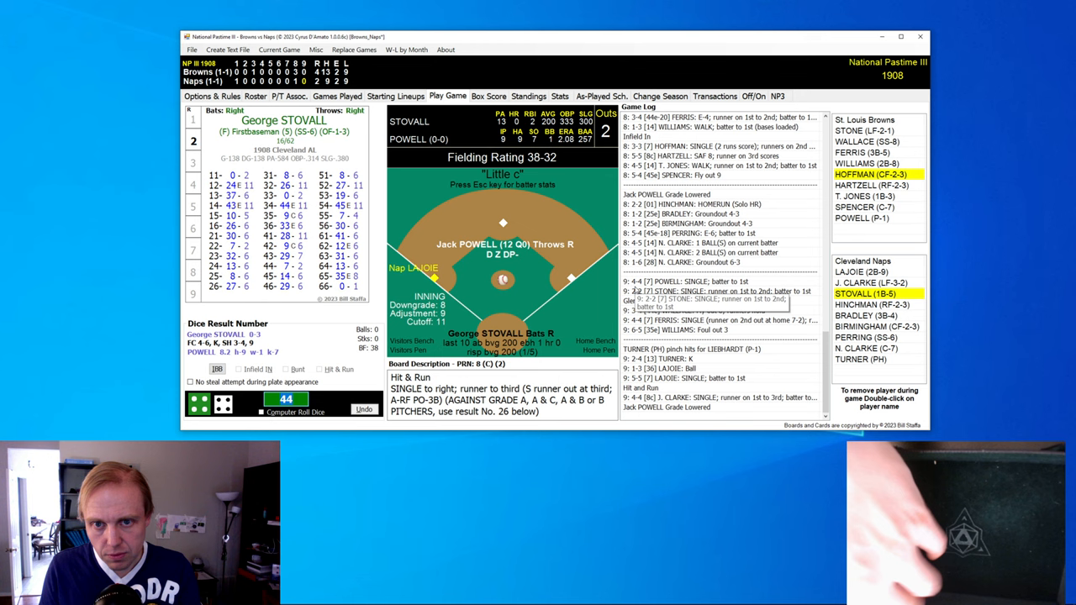